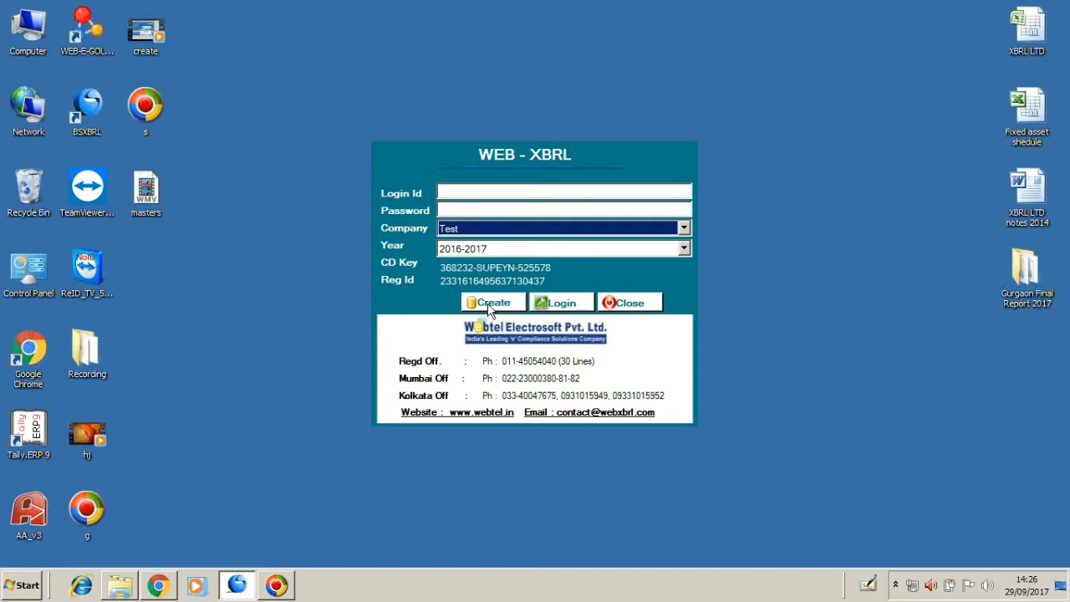
- Create a new company record in Company Master with CIN U72900DL2000PTC104917
left_click(493, 301)
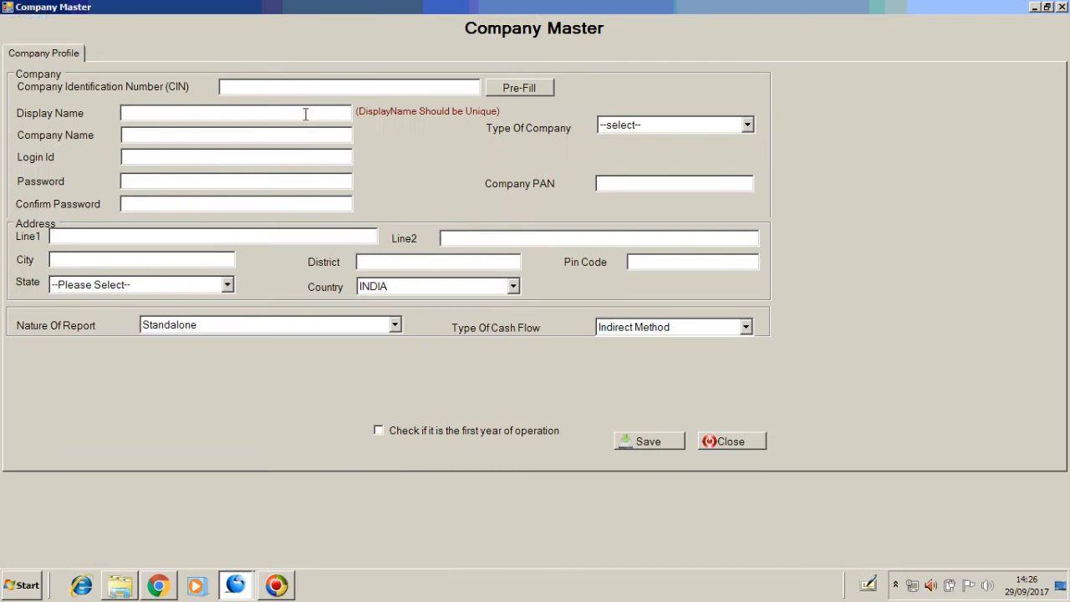
left_click(347, 87)
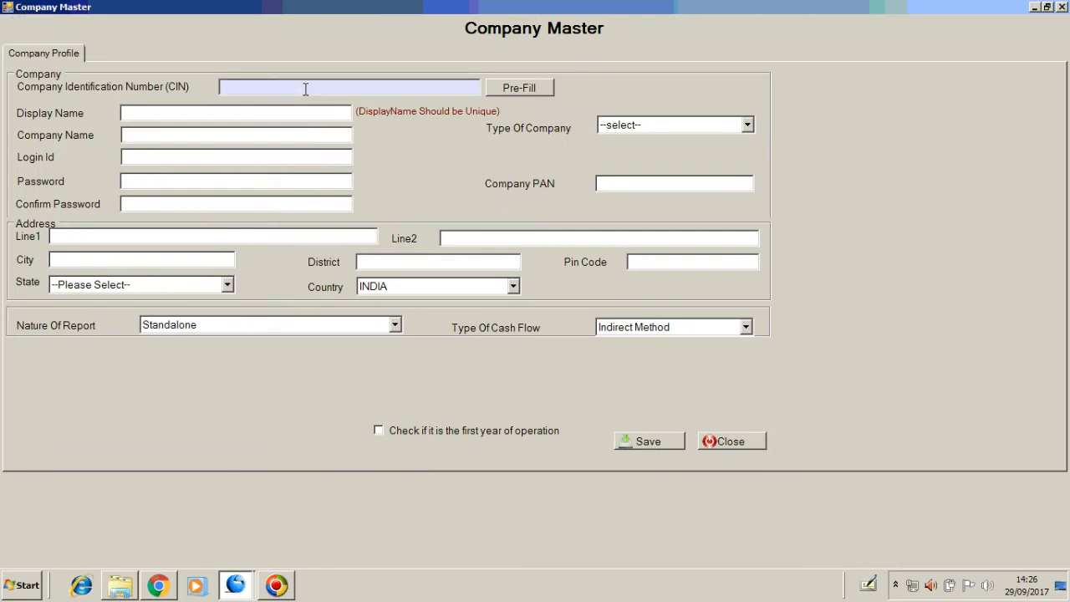
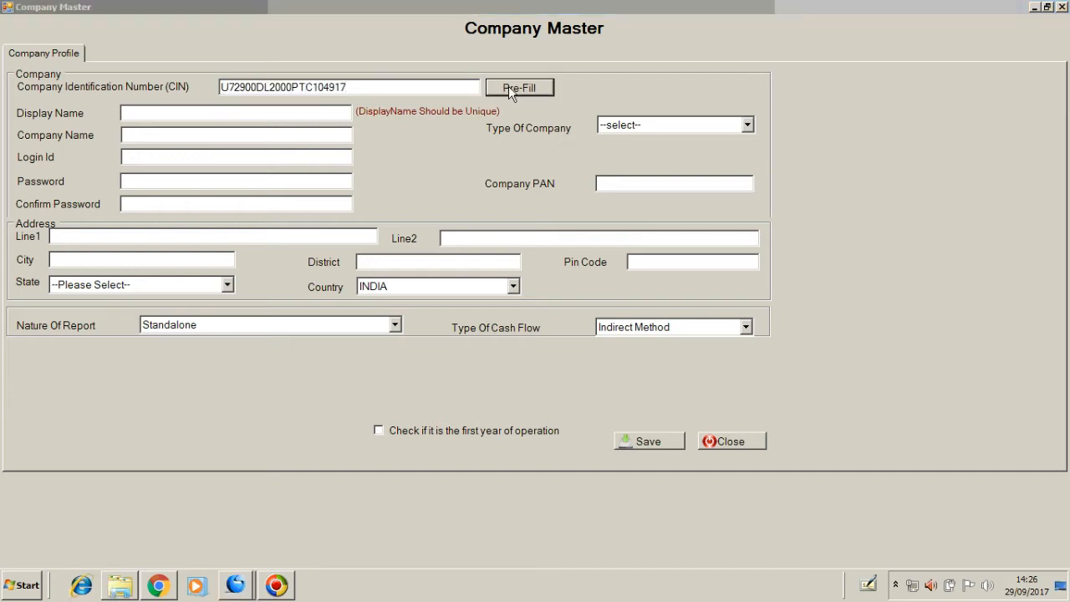
- Pre-fill the company name, address and type from the CIN and add the company PAN
left_click(518, 87)
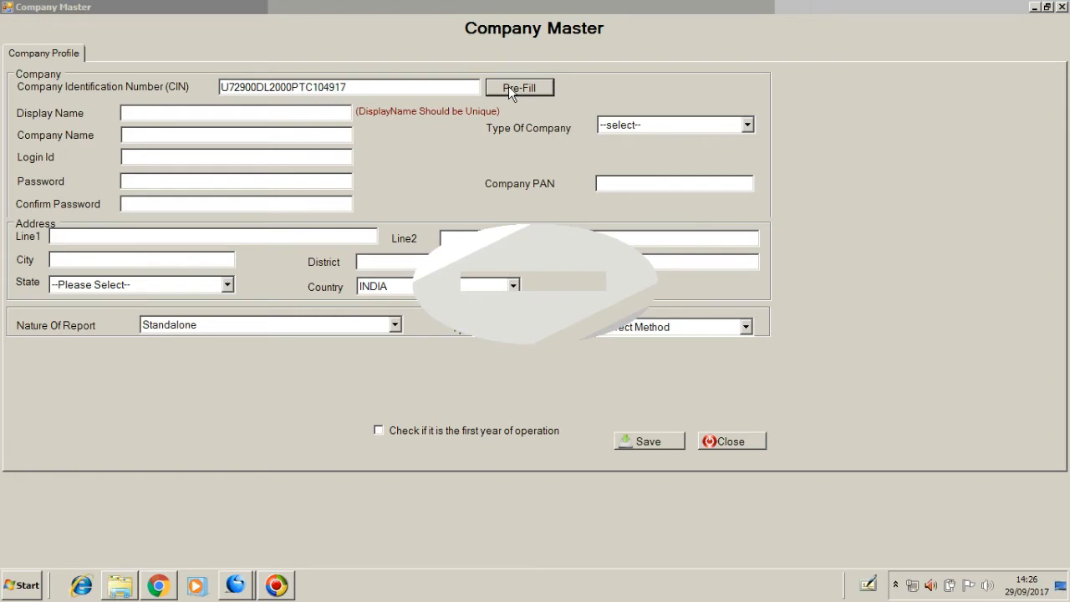
left_click(519, 87)
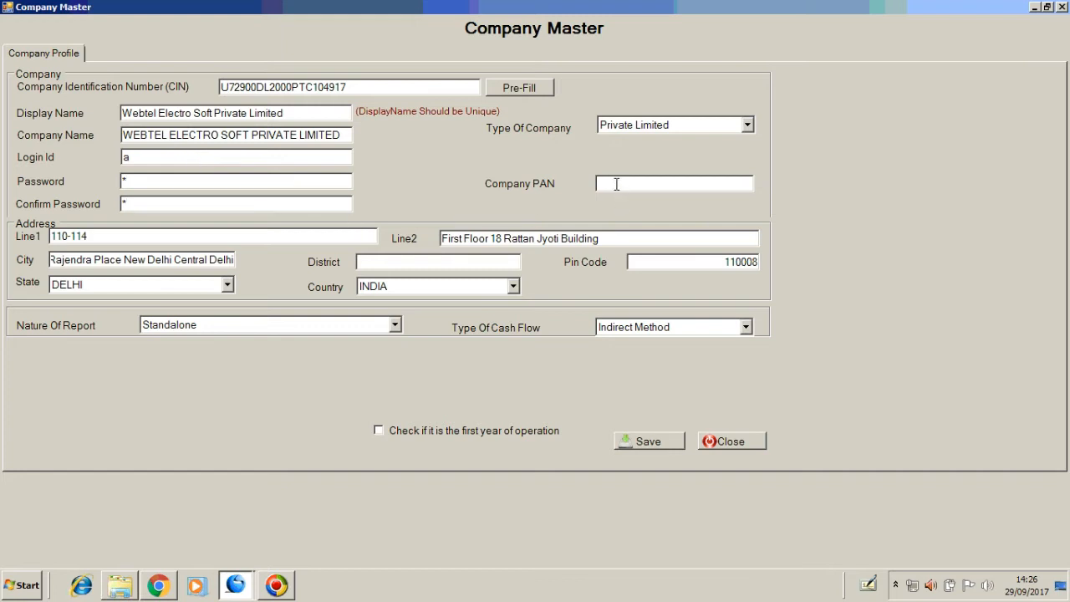
type("AAAAA")
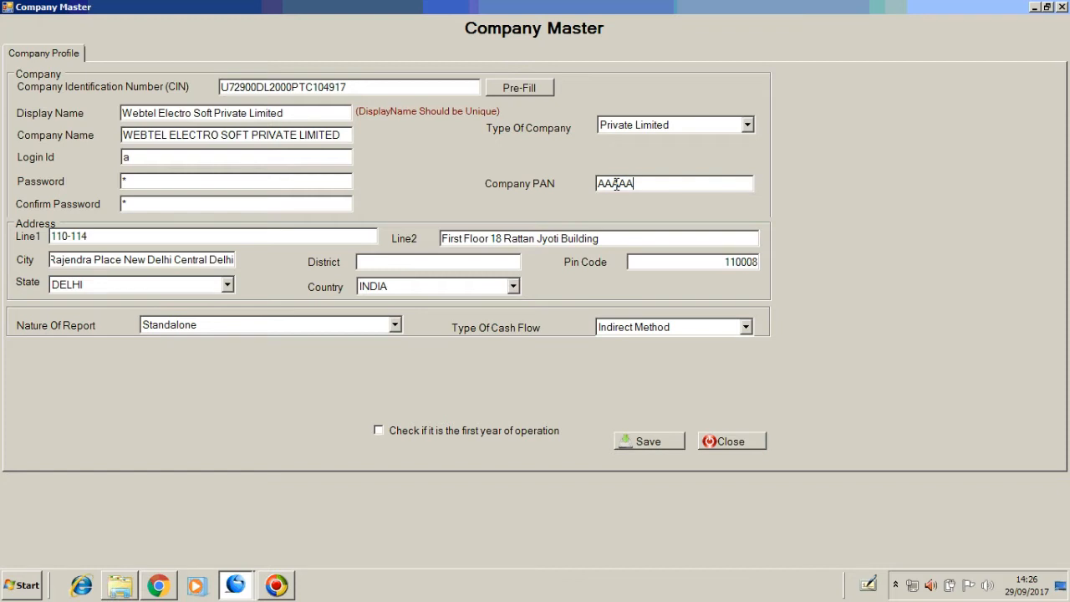
type("1234")
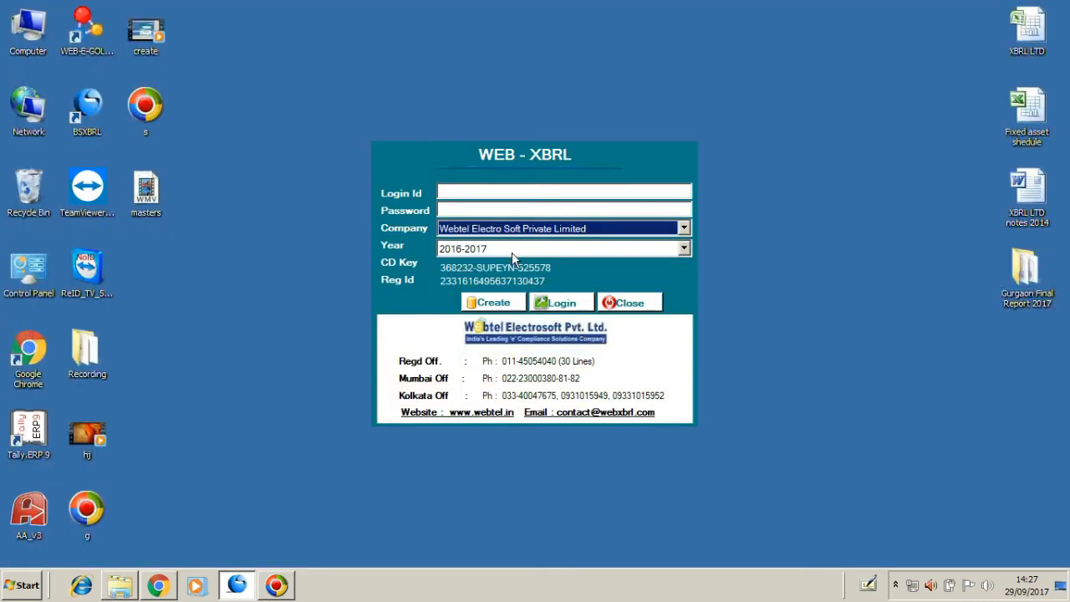
- Log in as Webtel Electro Soft Private Limited for the 2016-2017 year
left_click(565, 190)
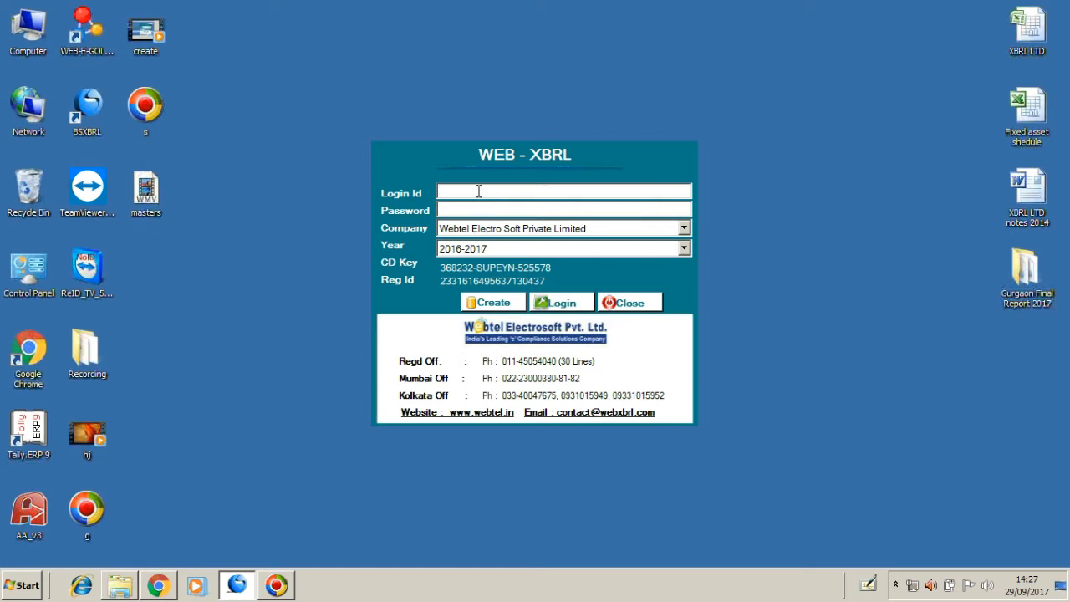
type("A")
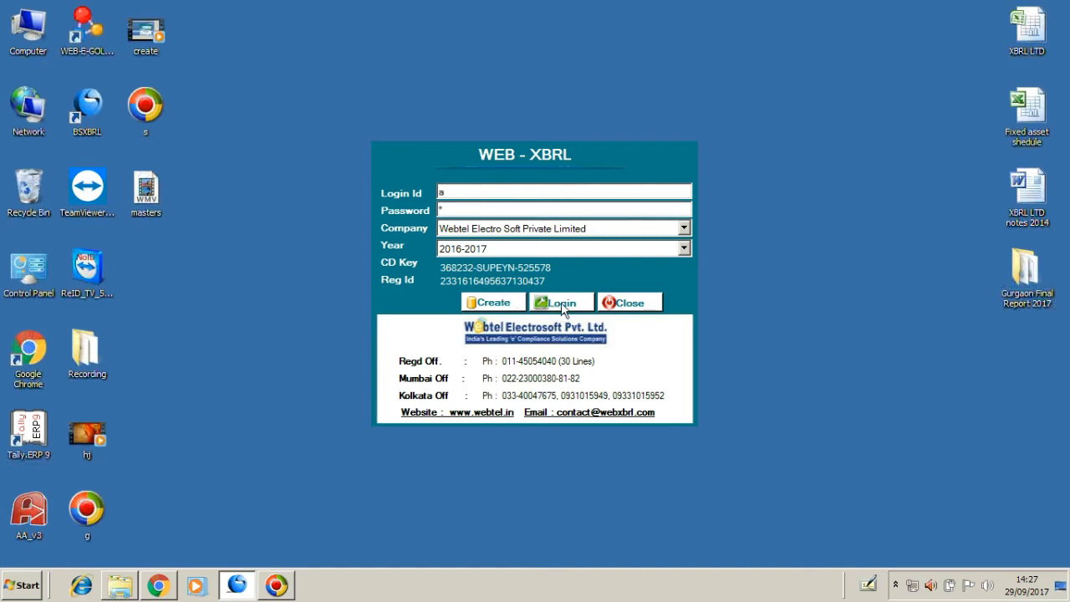
left_click(558, 301)
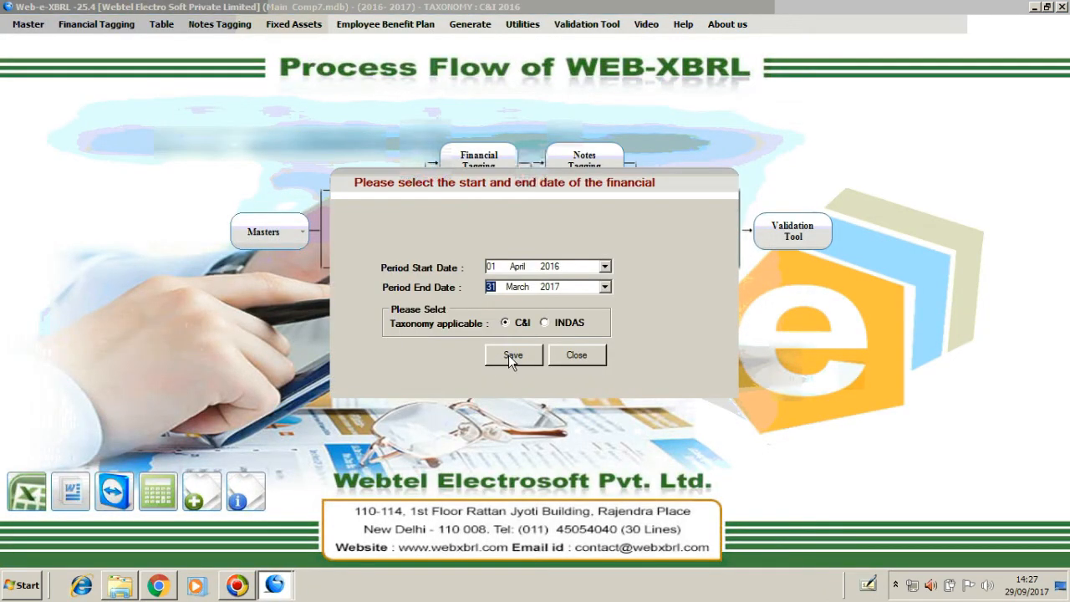
- Save the financial period 1 April 2016 – 31 March 2017 under C&I taxonomy
left_click(512, 355)
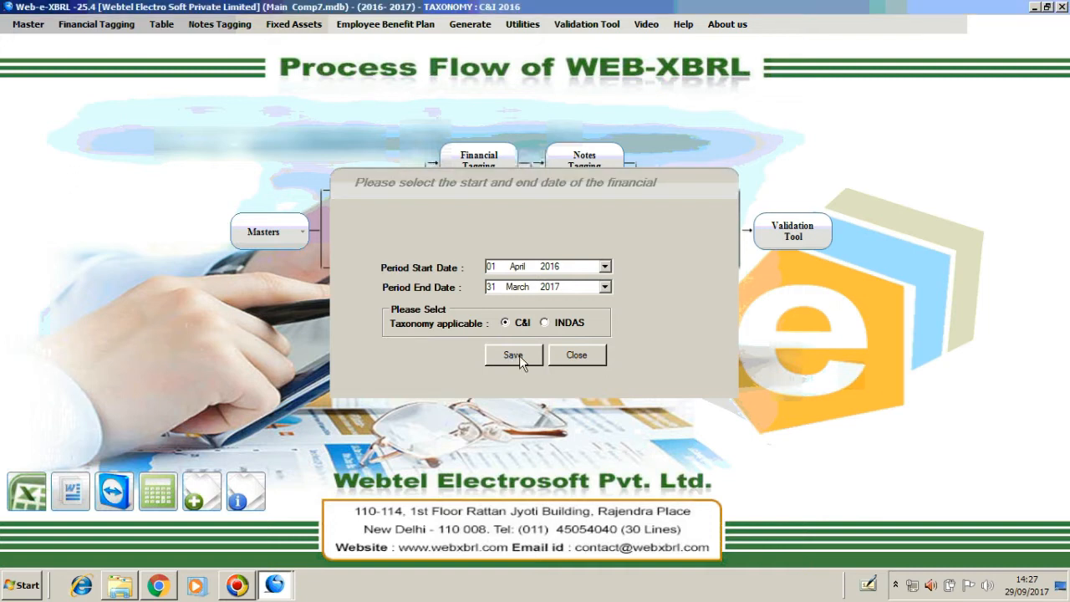
left_click(512, 354)
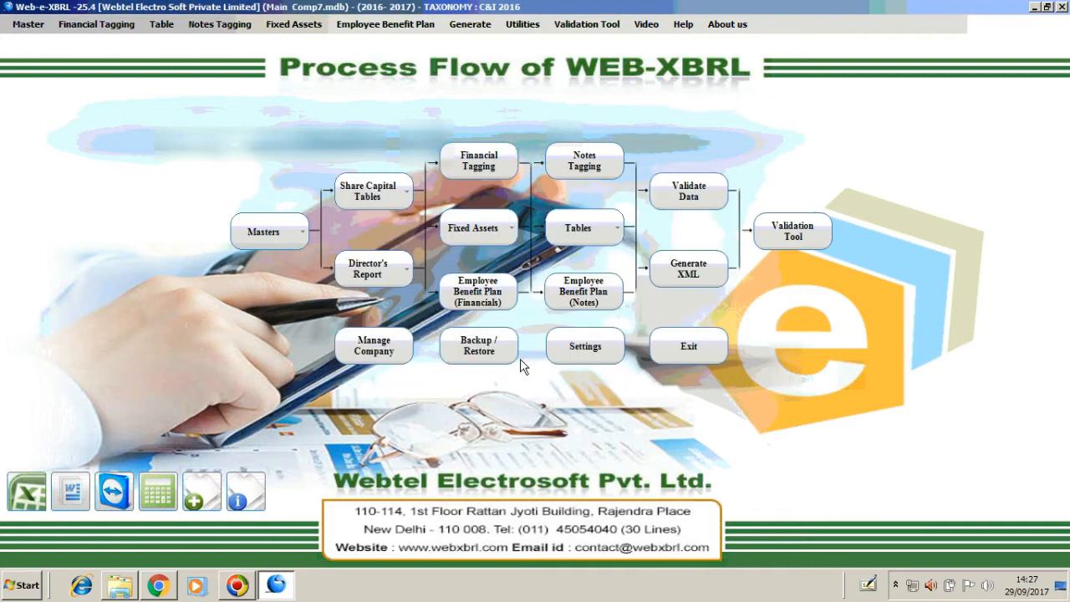
mouse_move(94, 84)
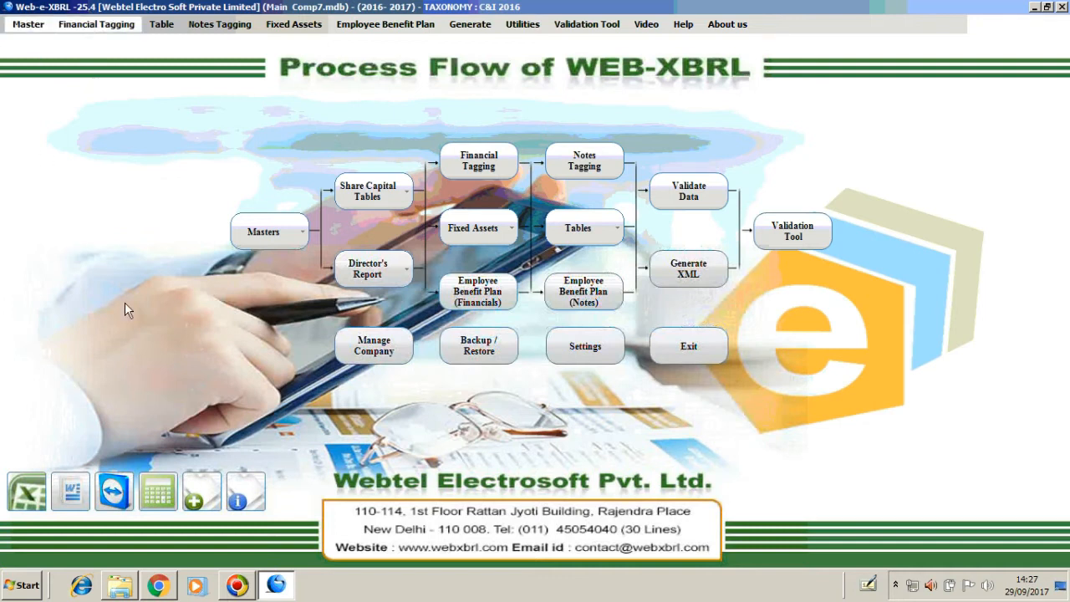
mouse_move(374, 388)
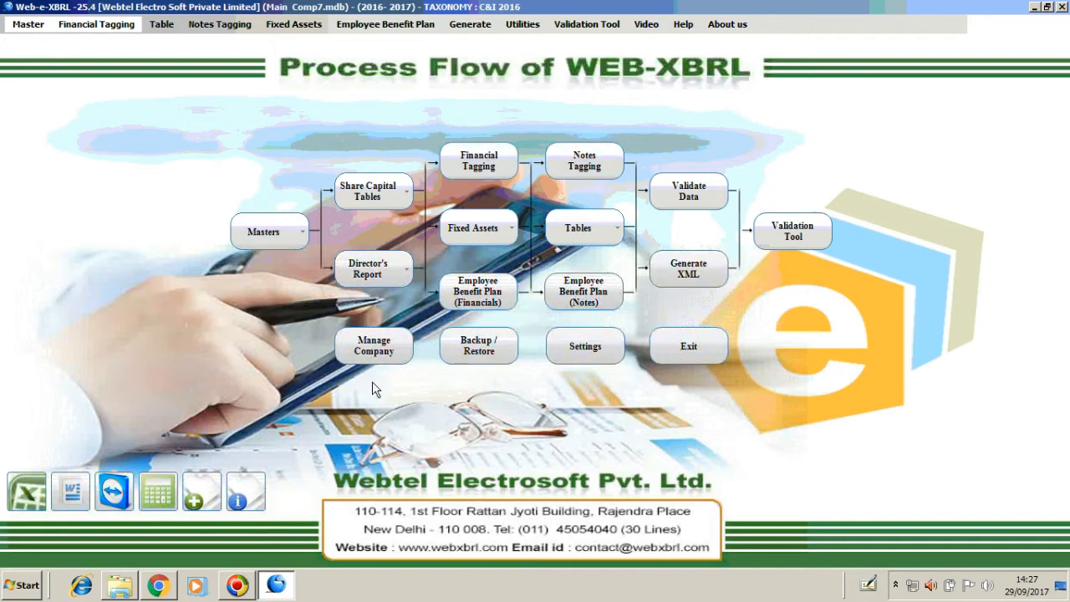
mouse_move(478, 134)
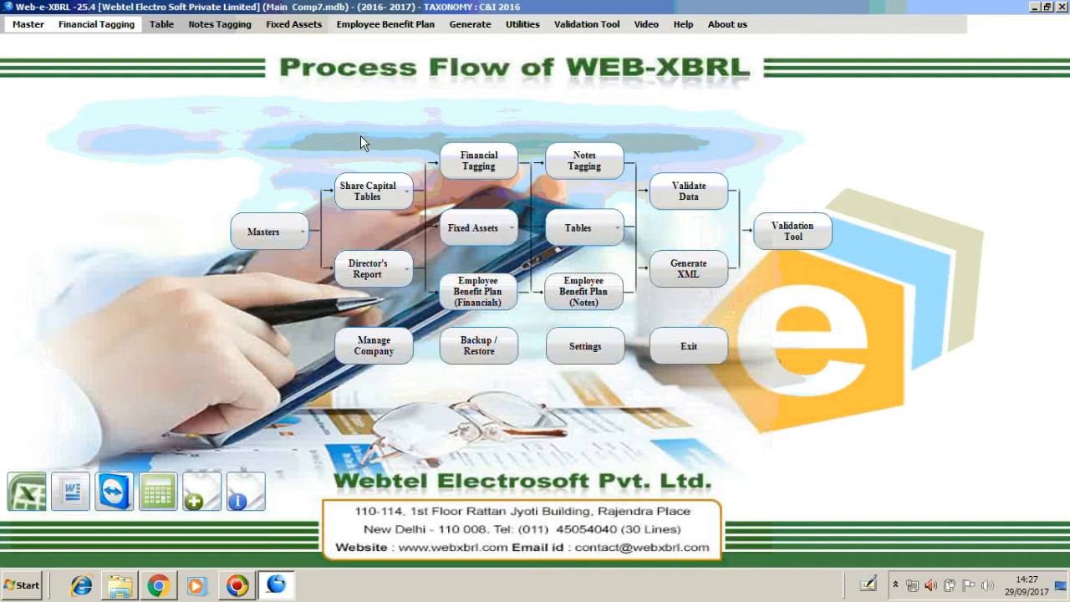
mouse_move(30, 26)
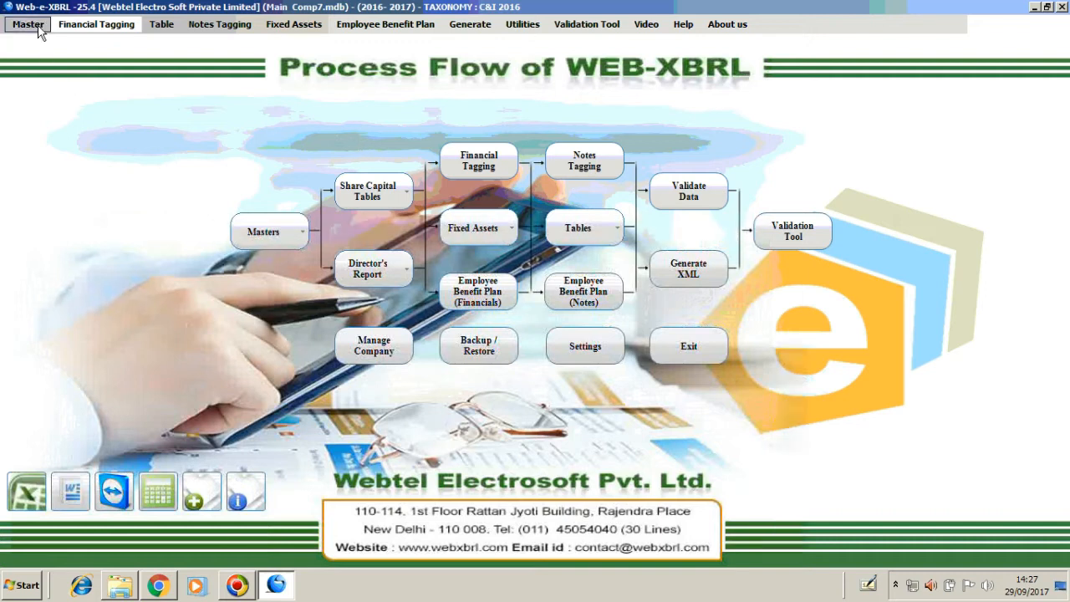
left_click(26, 24)
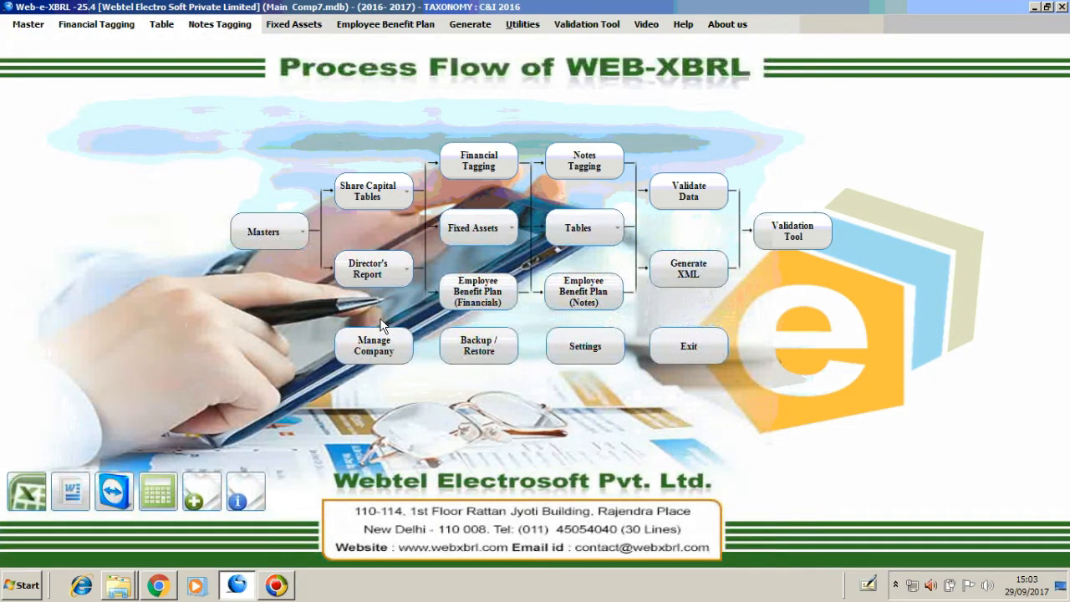
mouse_move(26, 25)
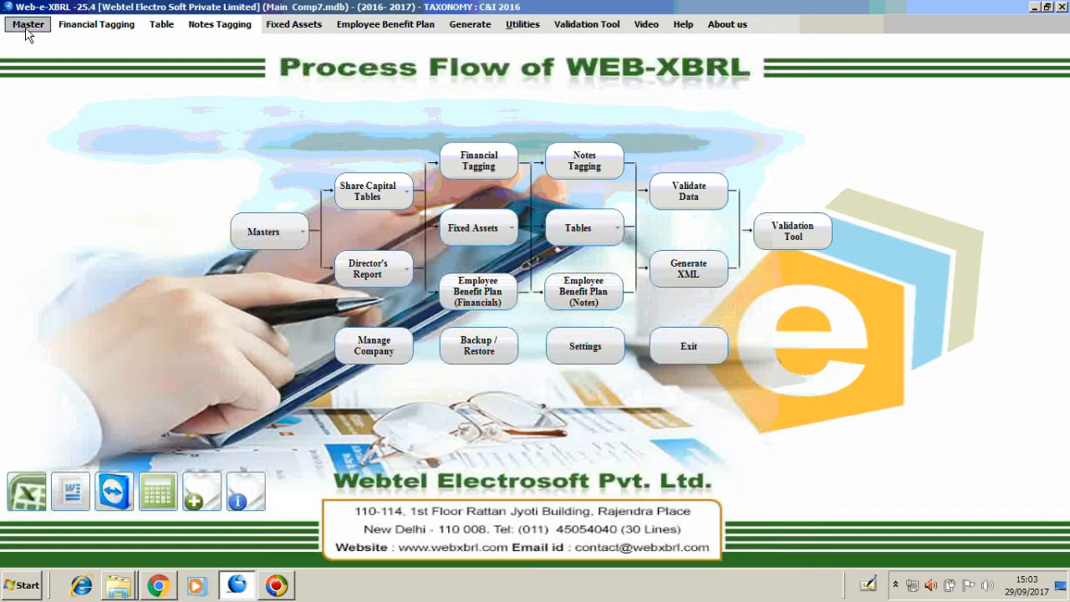
- Bring up the Director/Key Managerial Personnel Master from the Master menu
left_click(27, 23)
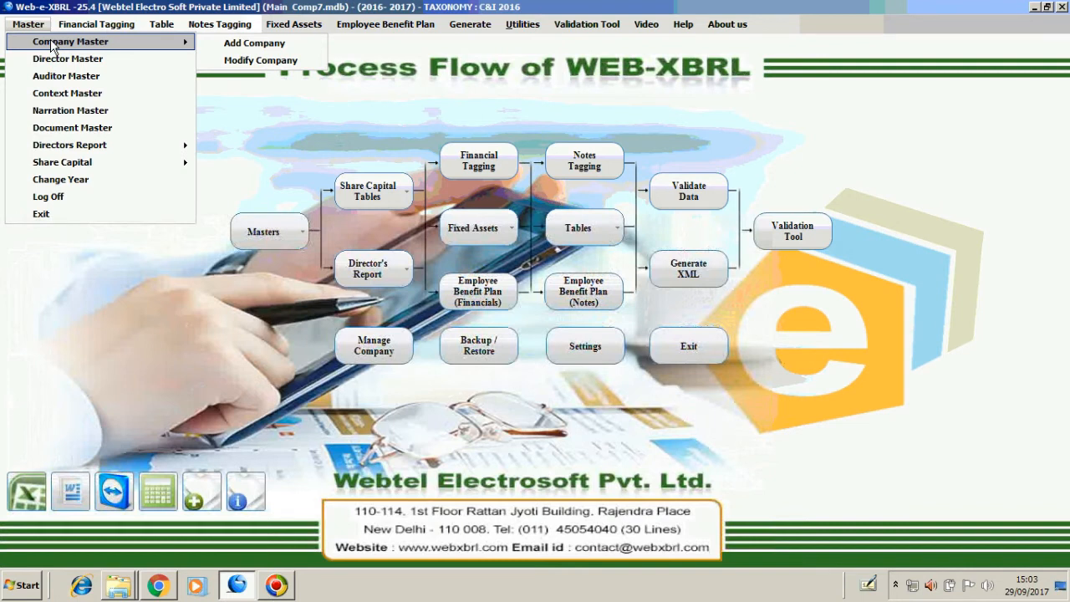
mouse_move(261, 60)
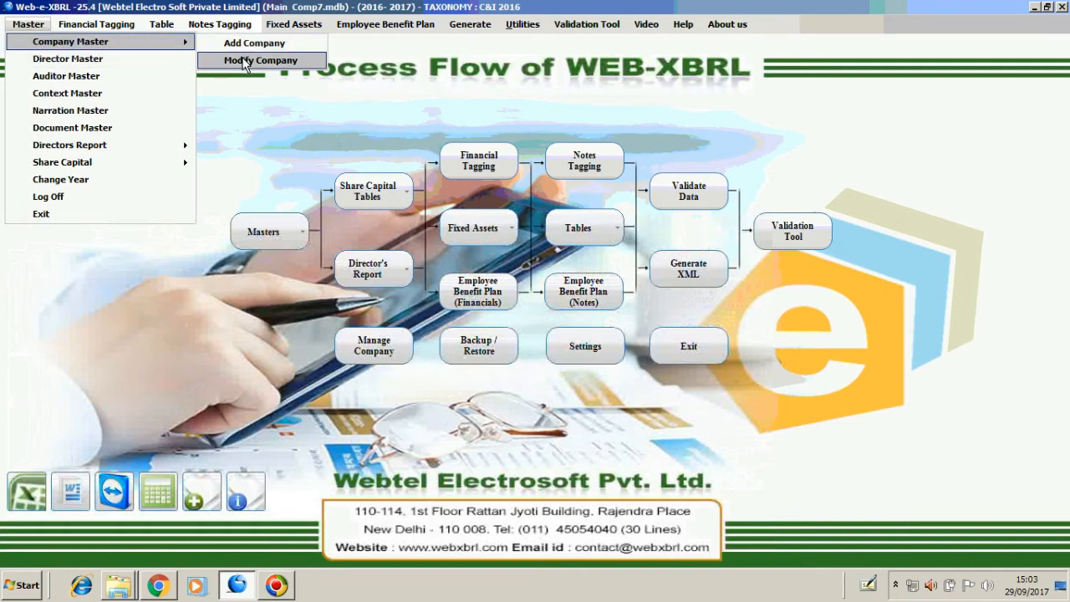
left_click(67, 58)
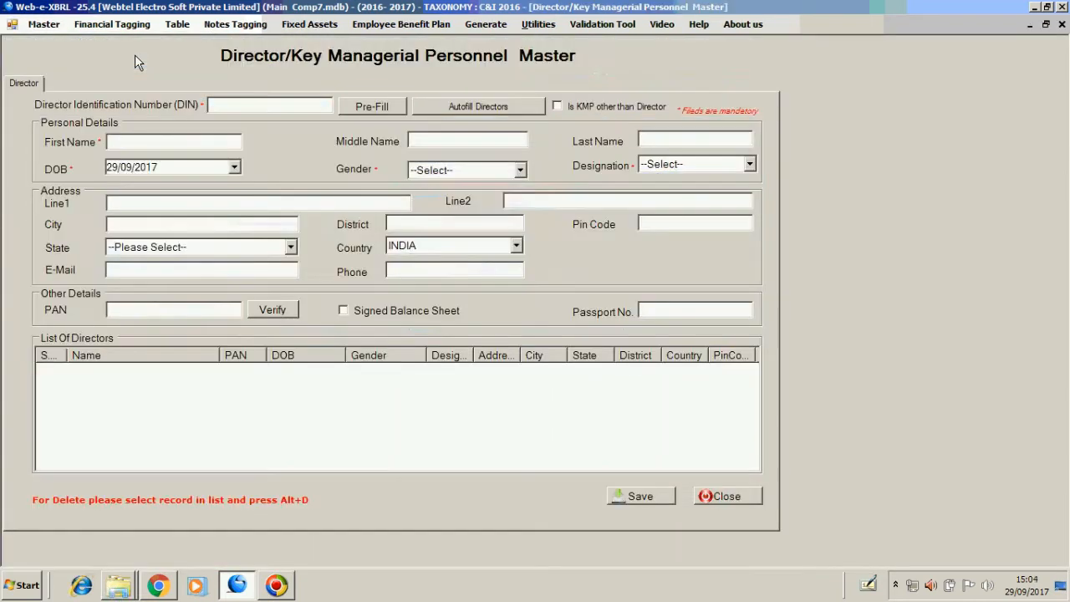
mouse_move(411, 345)
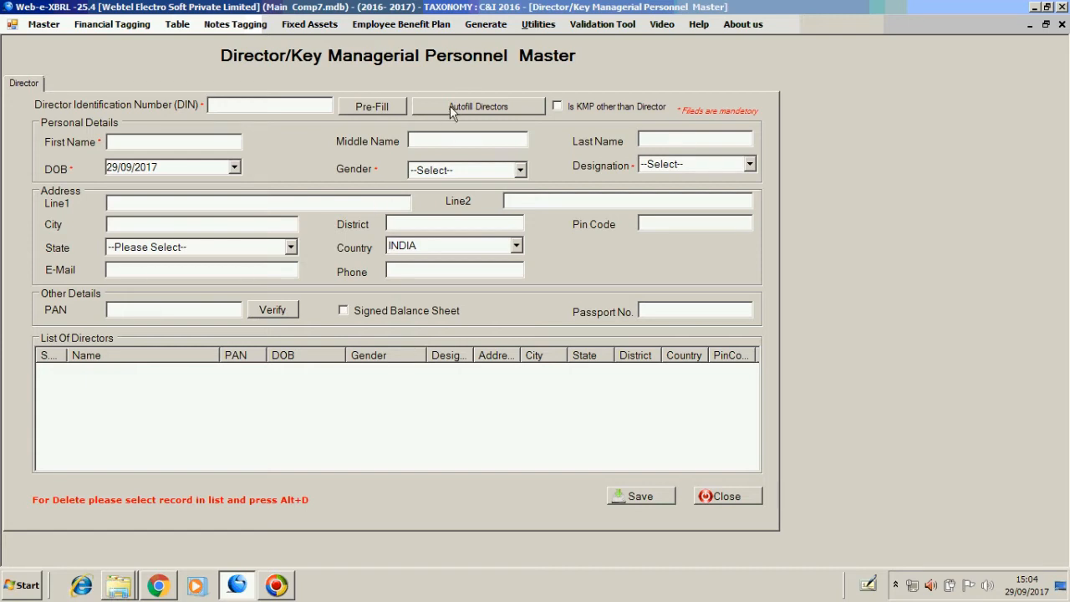
- Autofill the registered directors from the CIN, pass the captcha and import three directors
left_click(478, 107)
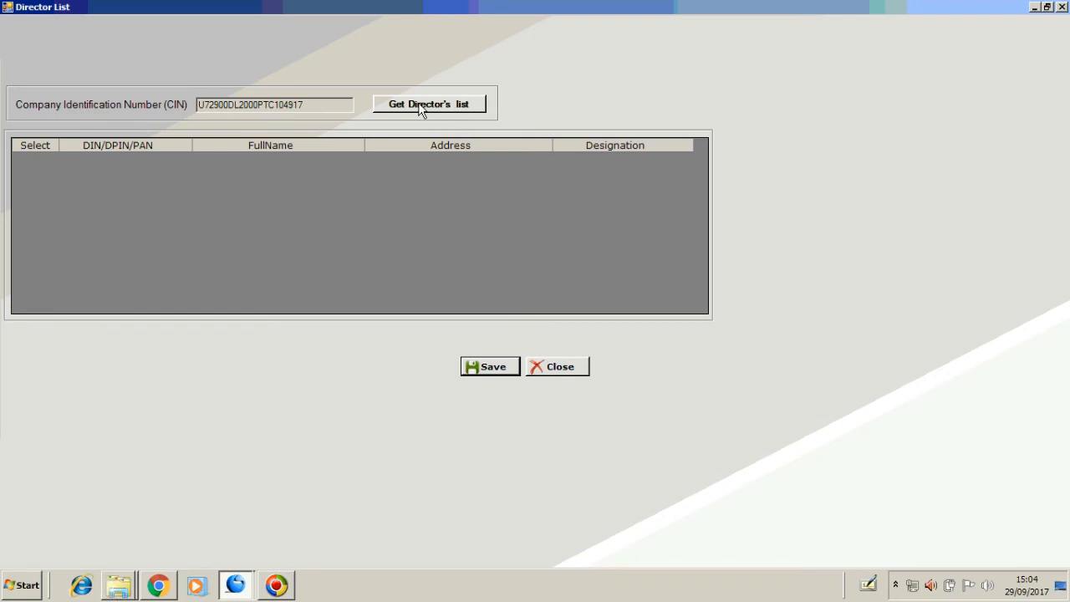
left_click(428, 103)
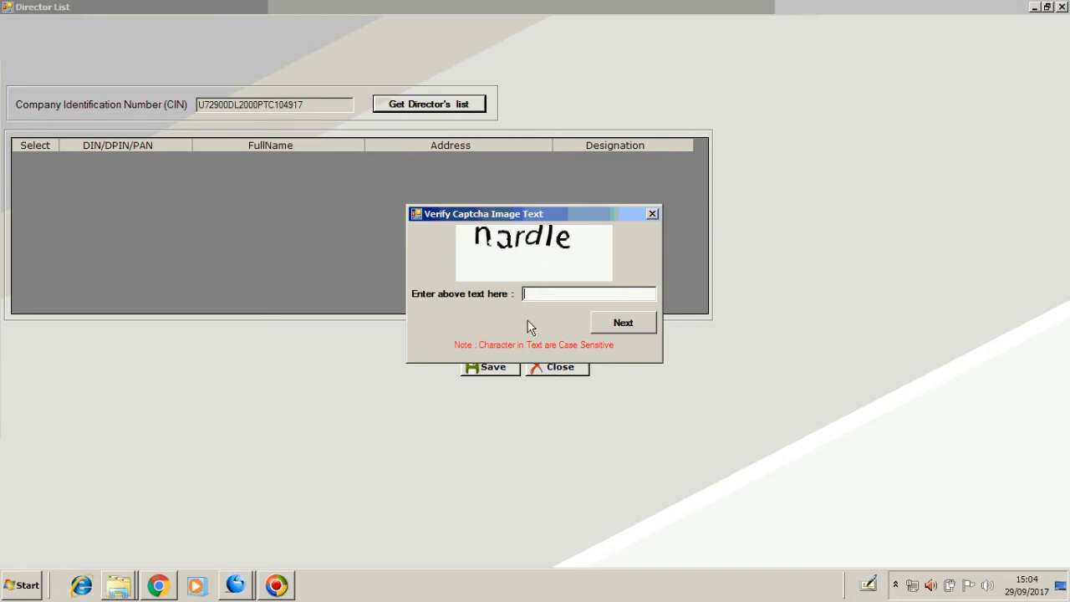
type("nal")
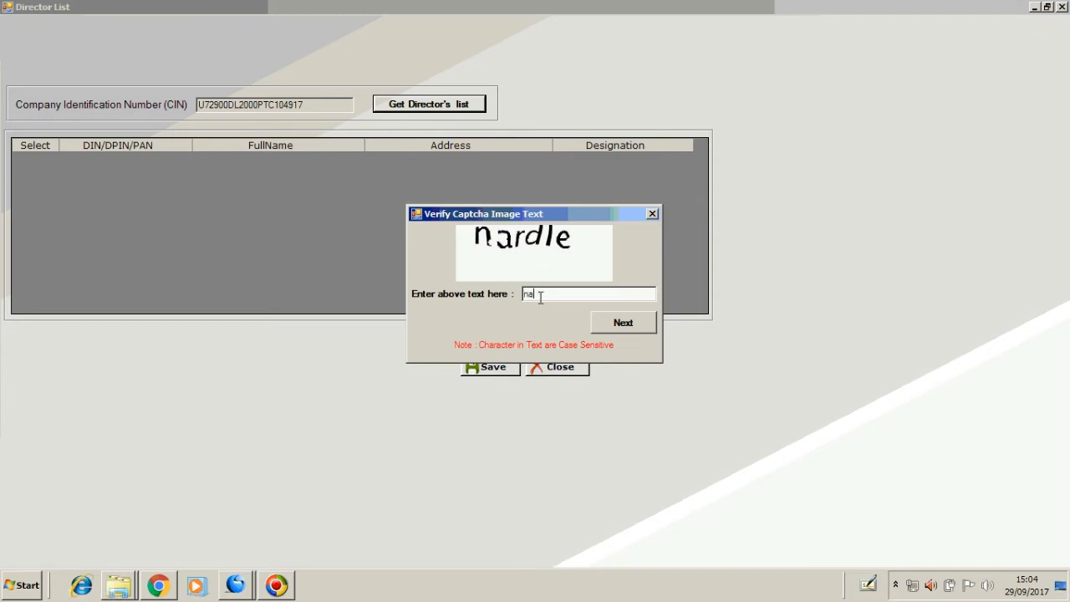
type("rdle")
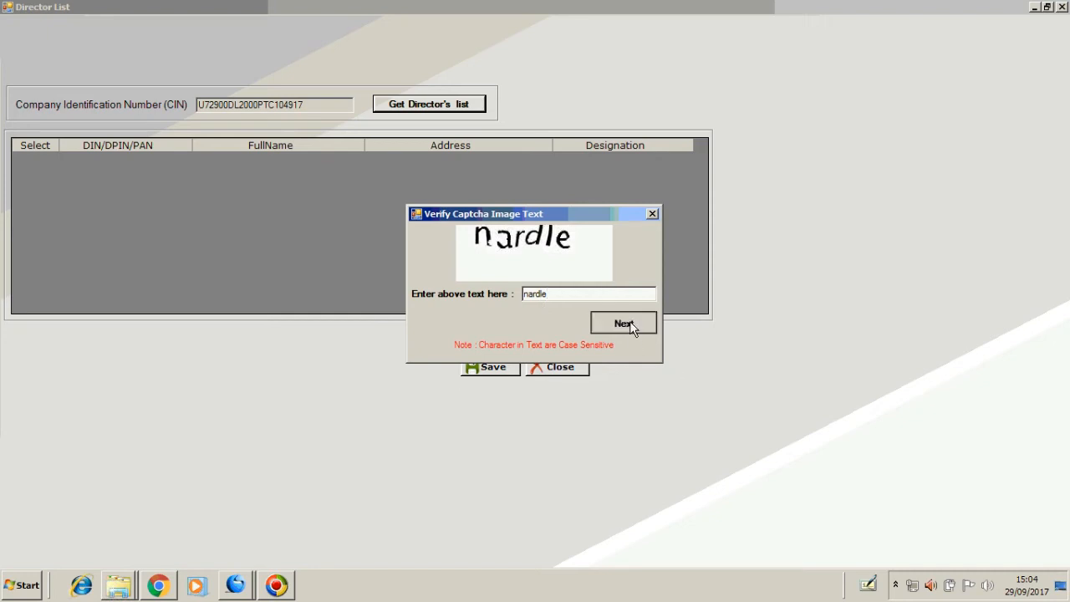
left_click(622, 323)
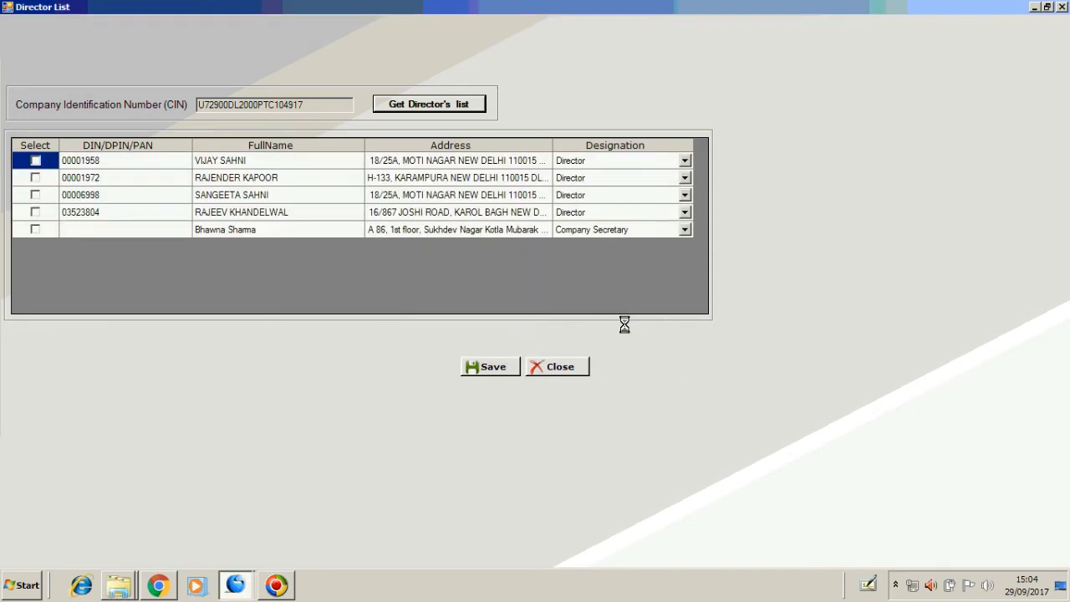
mouse_move(625, 327)
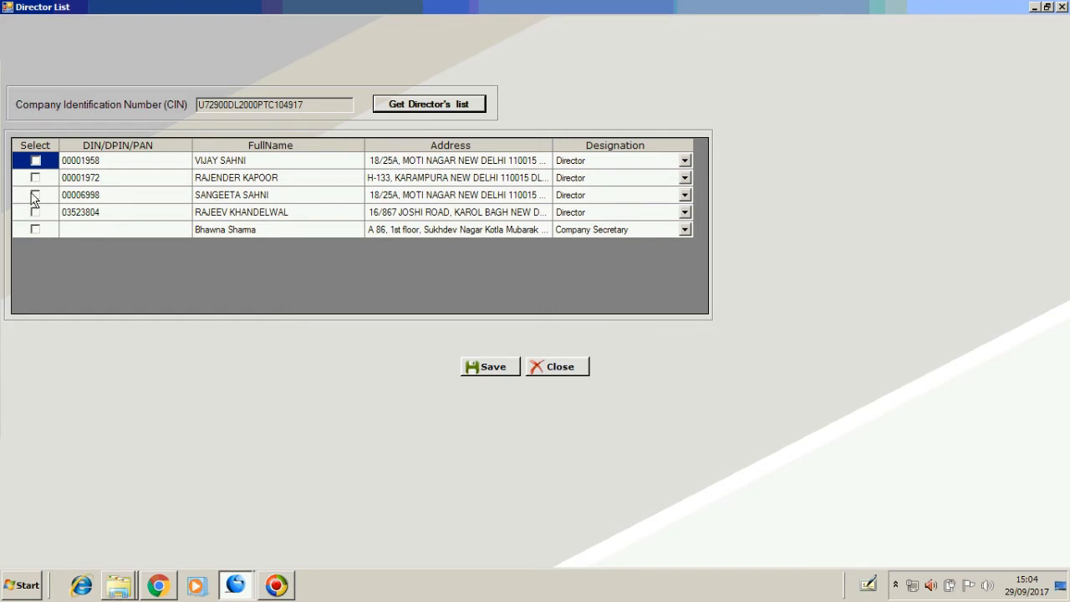
left_click(34, 179)
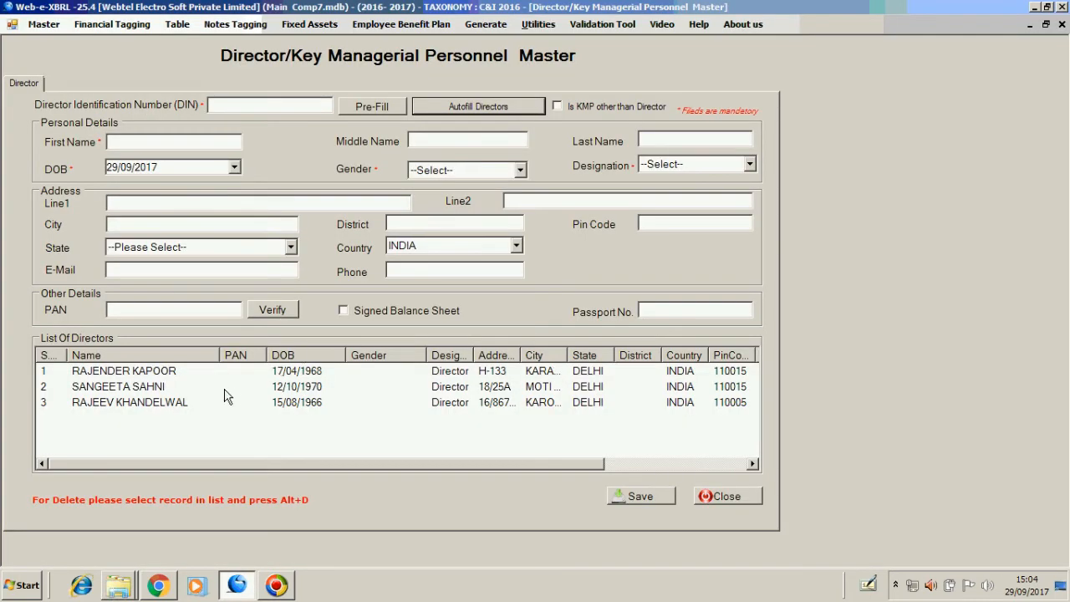
mouse_move(142, 371)
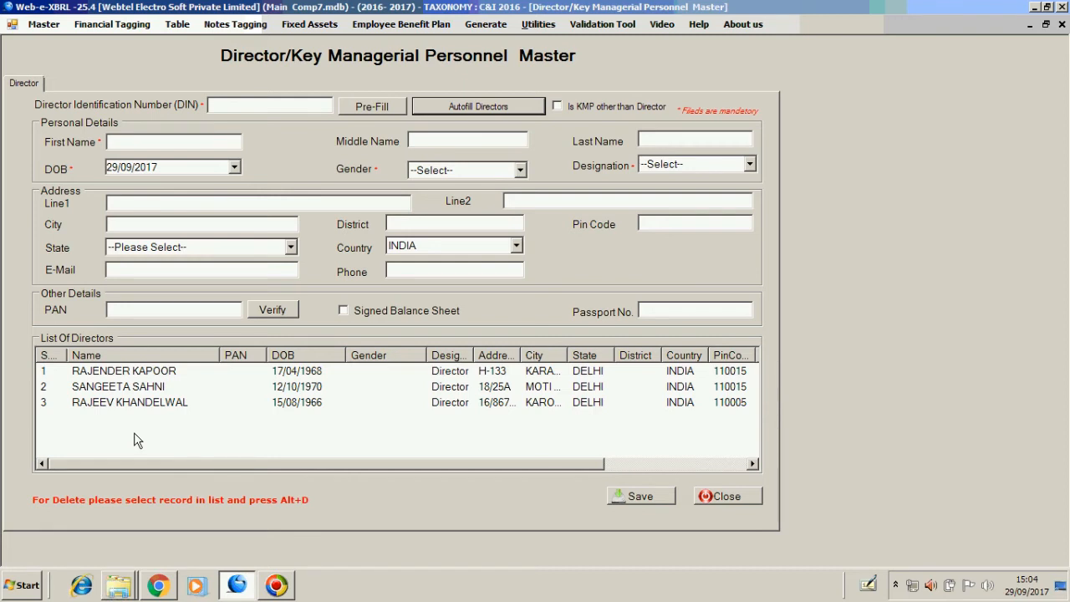
- Fetch a fourth director's details by DIN, passing the captcha verification
left_click(259, 105)
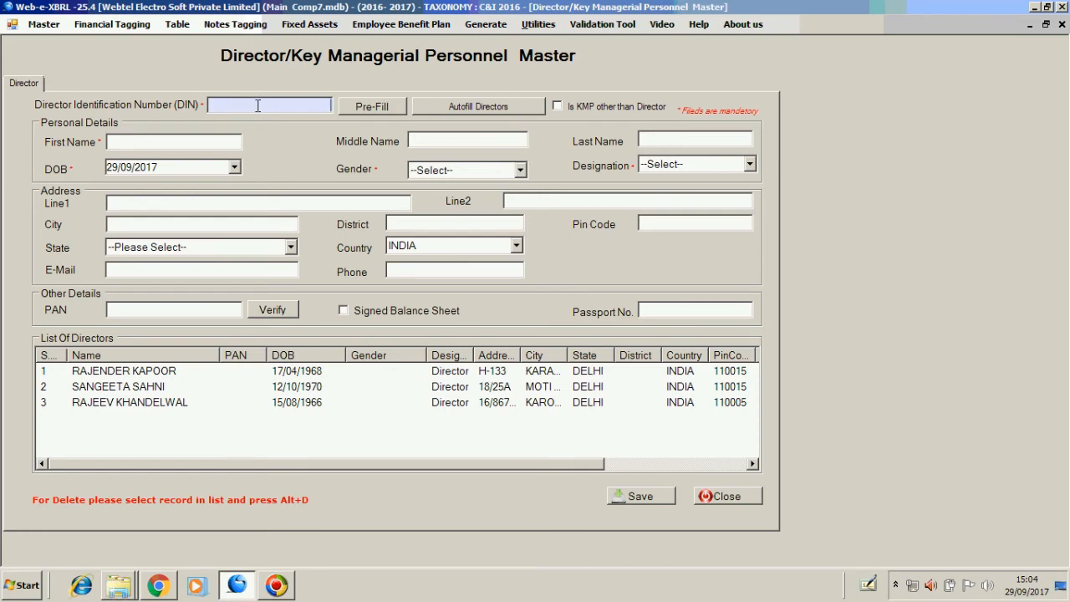
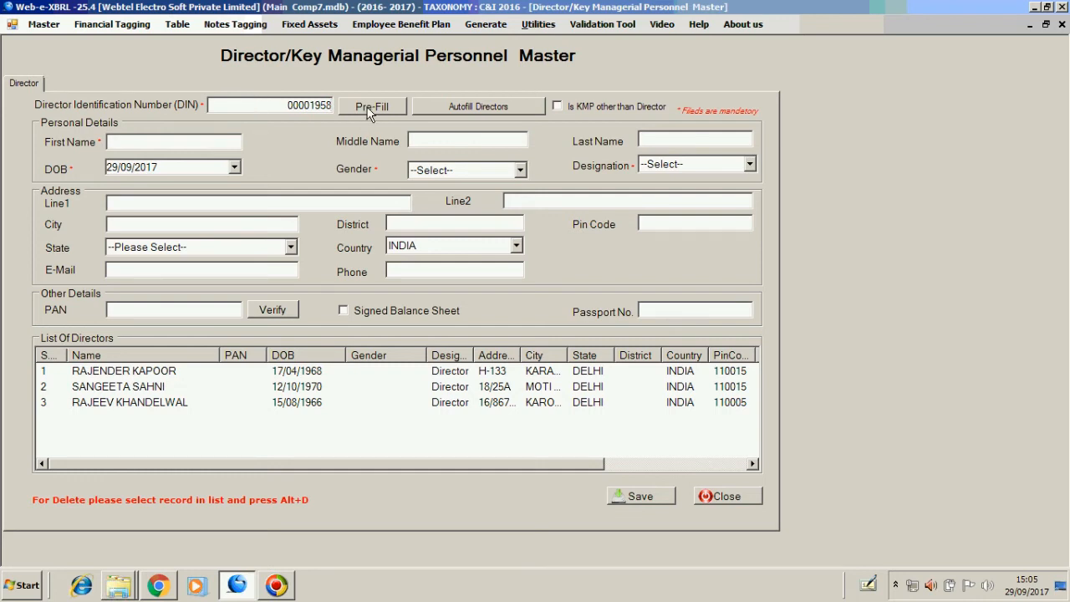
left_click(371, 107)
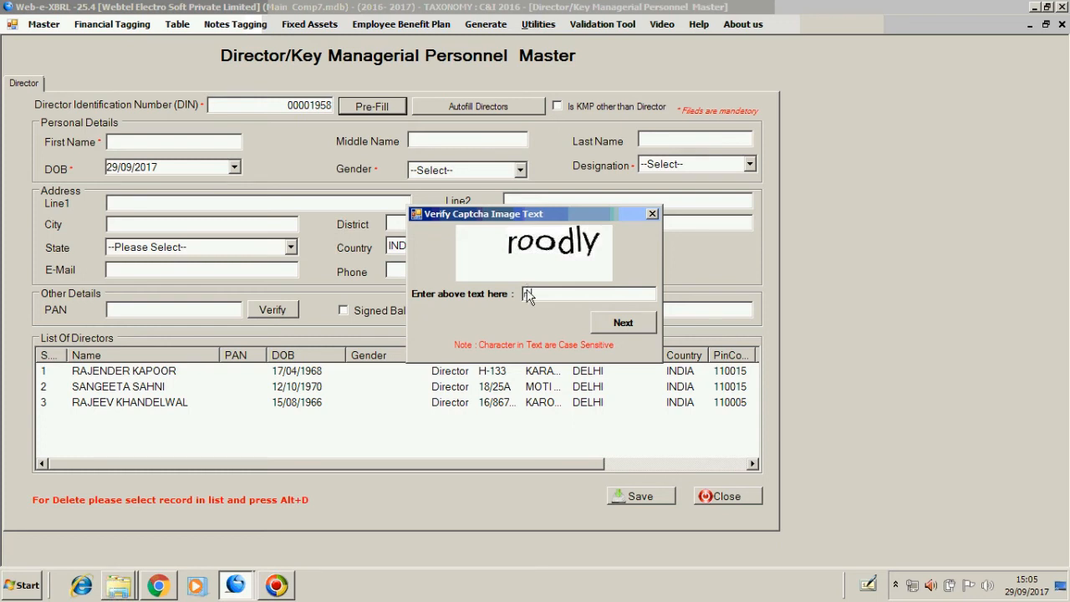
type("roodly")
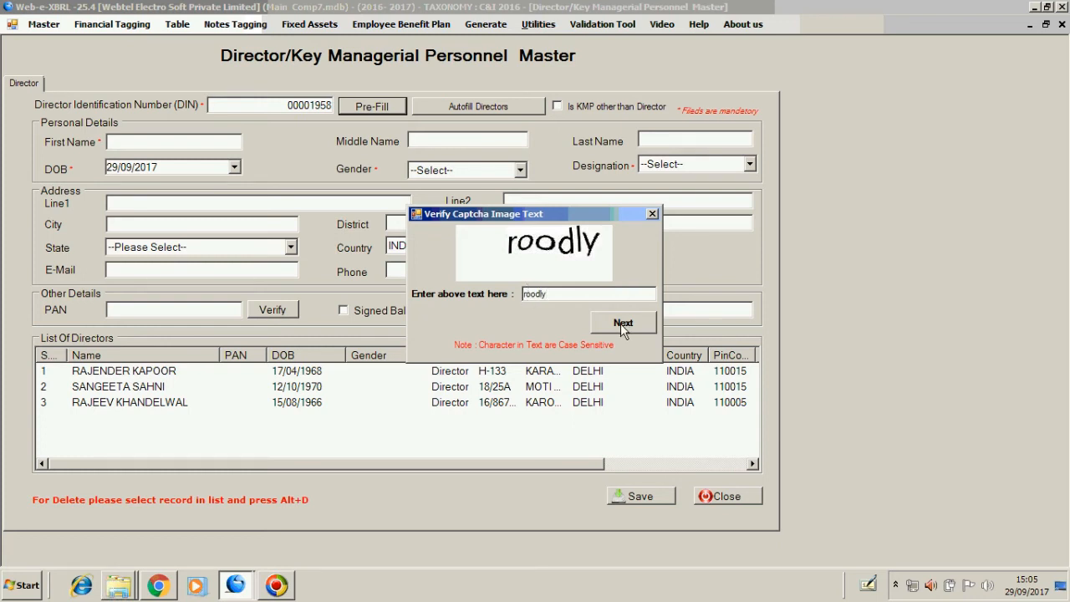
left_click(622, 322)
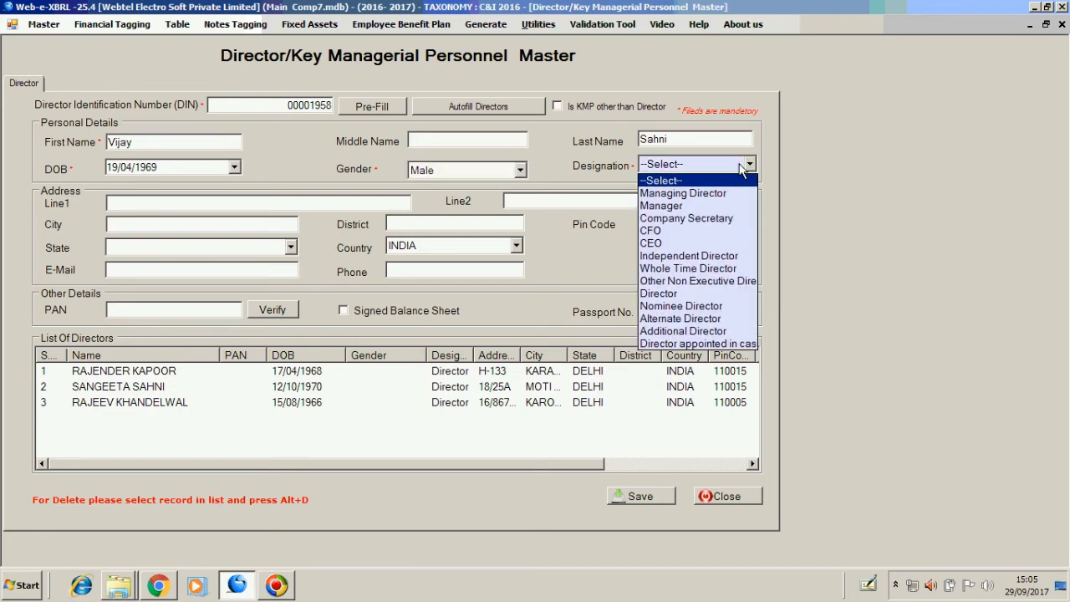
left_click(658, 293)
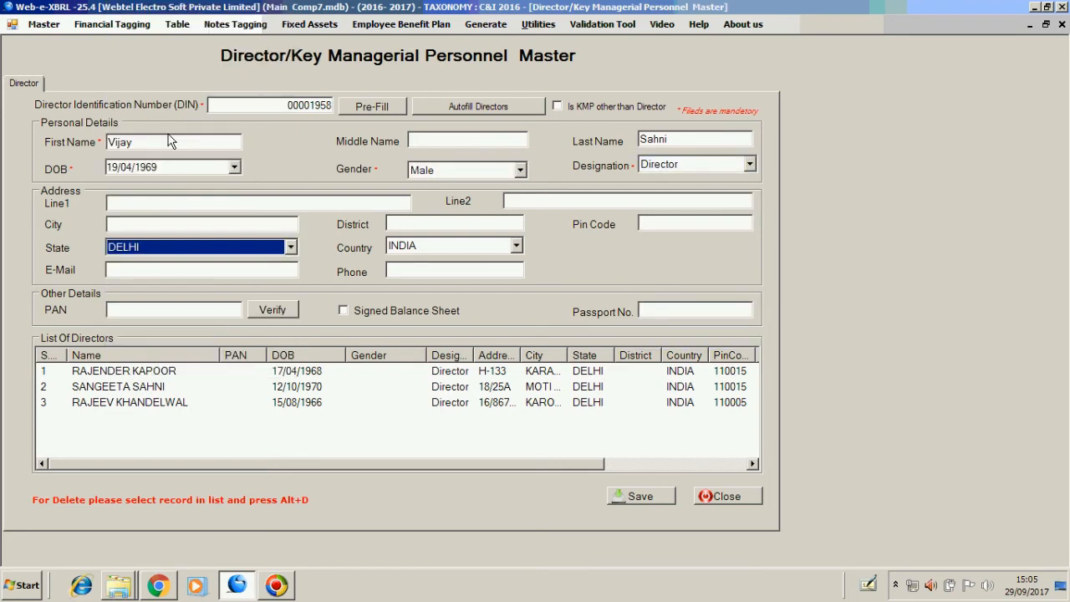
left_click(640, 494)
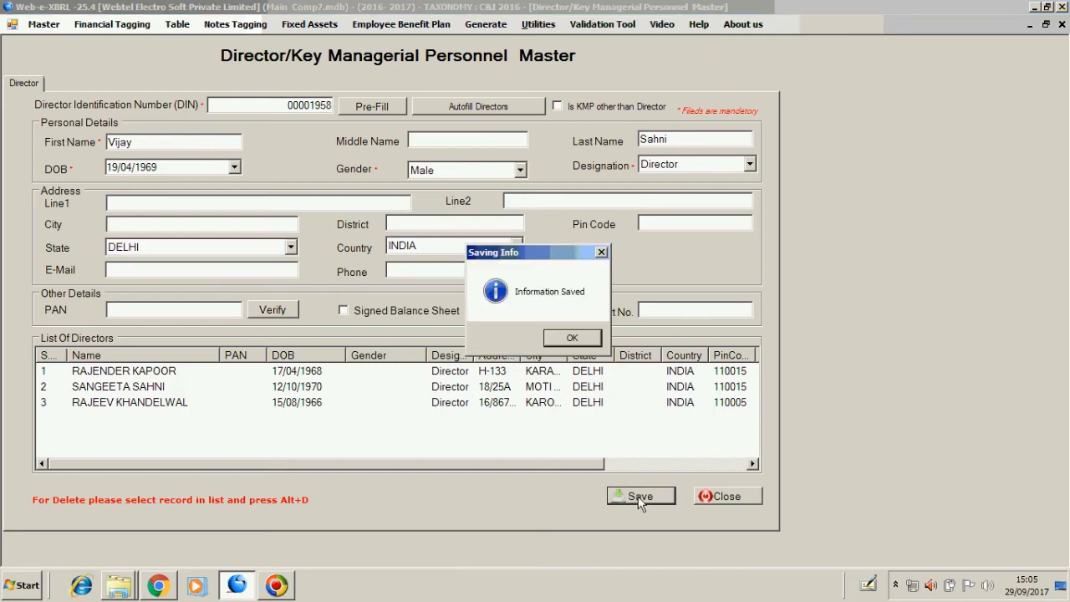
left_click(571, 337)
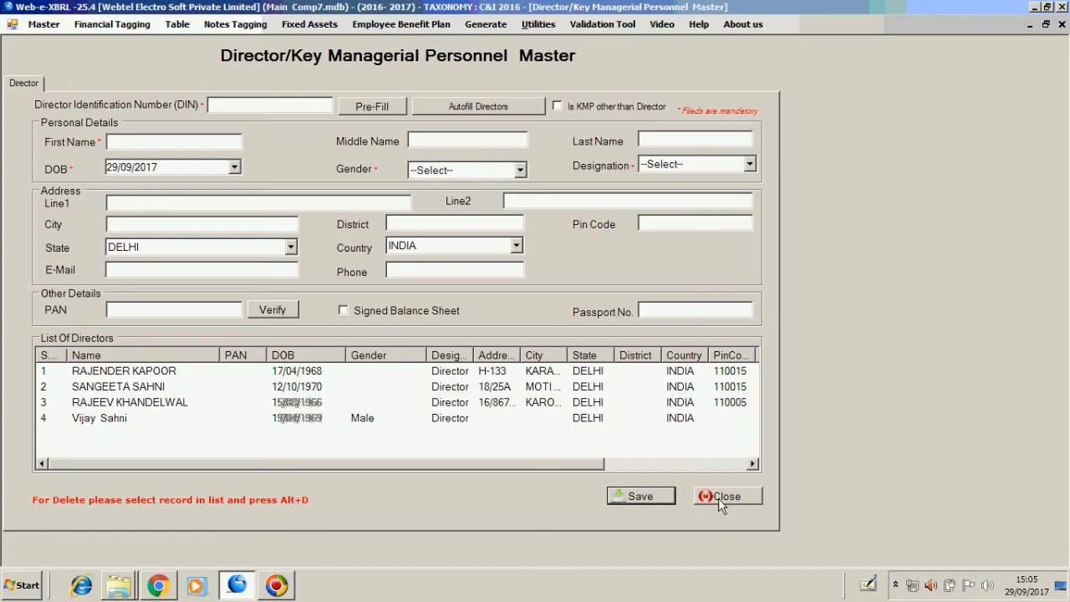
left_click(729, 495)
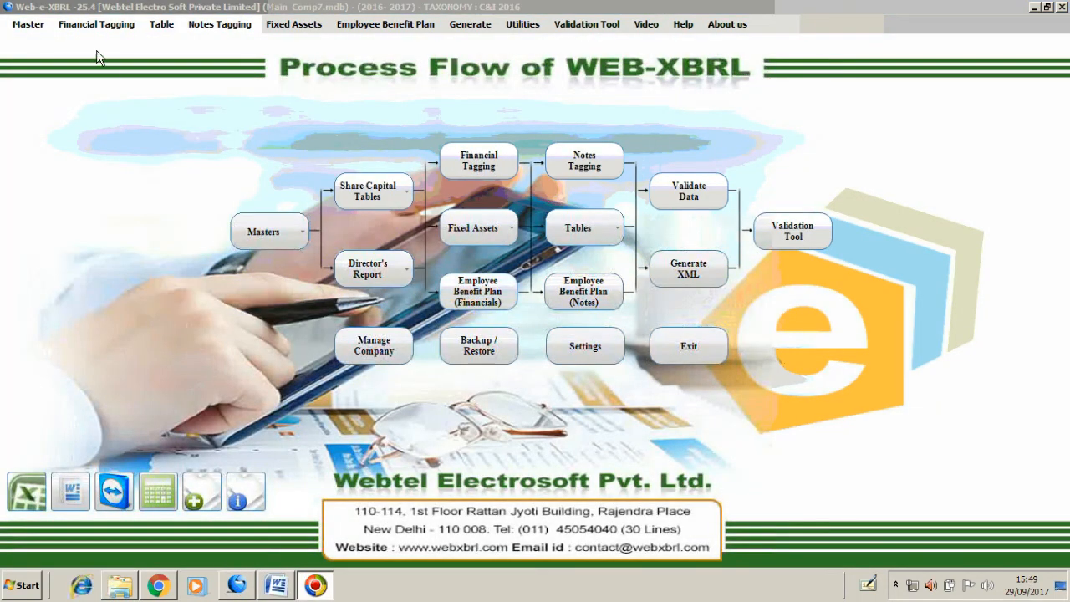
- Upload the WEBTEL-financials16-17 workbook through Document Master
left_click(26, 23)
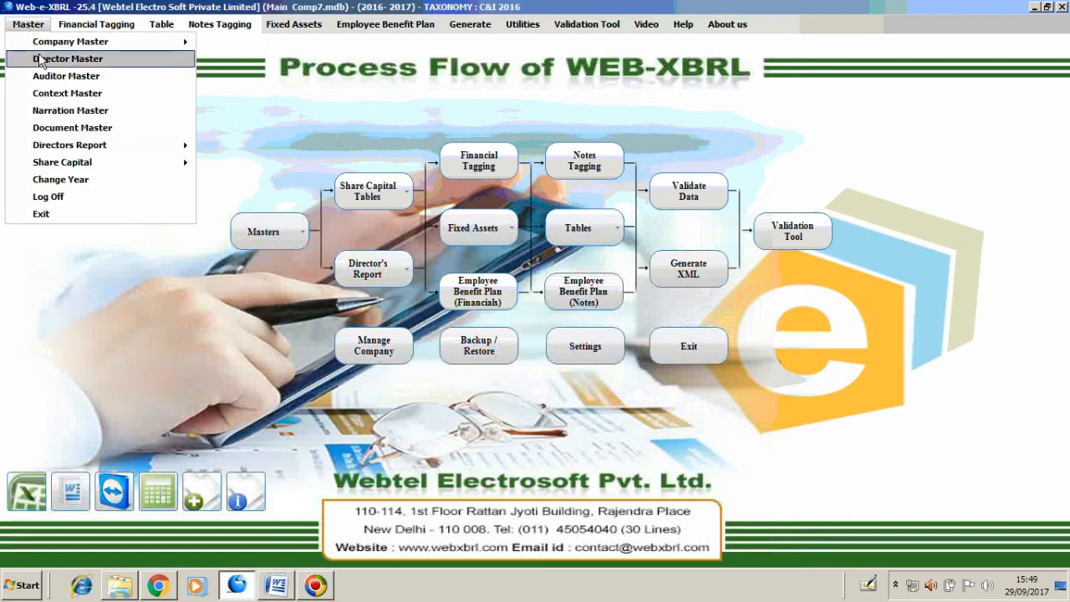
mouse_move(72, 127)
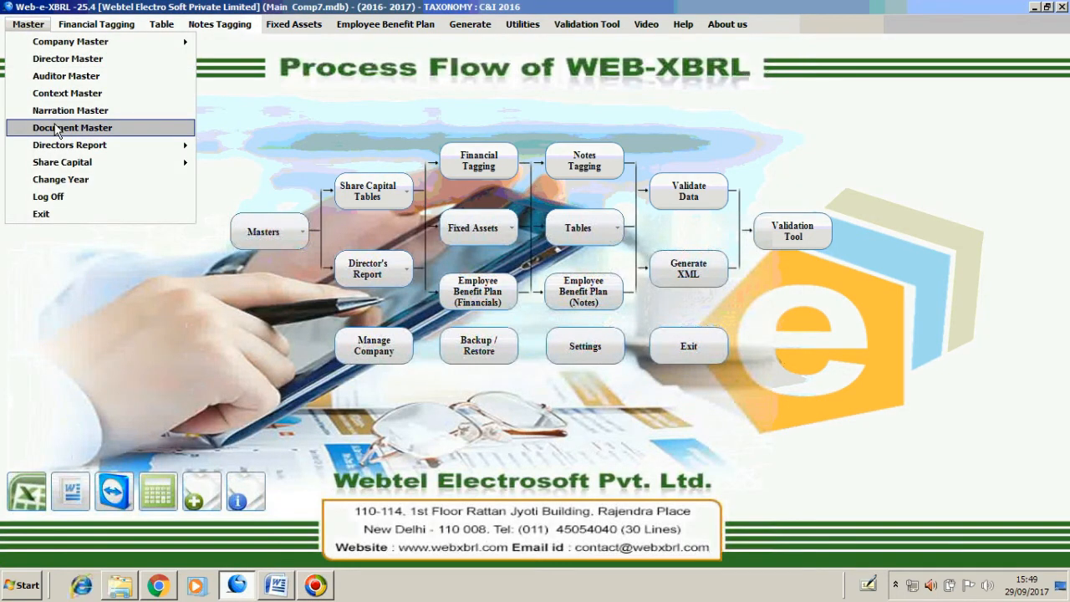
left_click(73, 127)
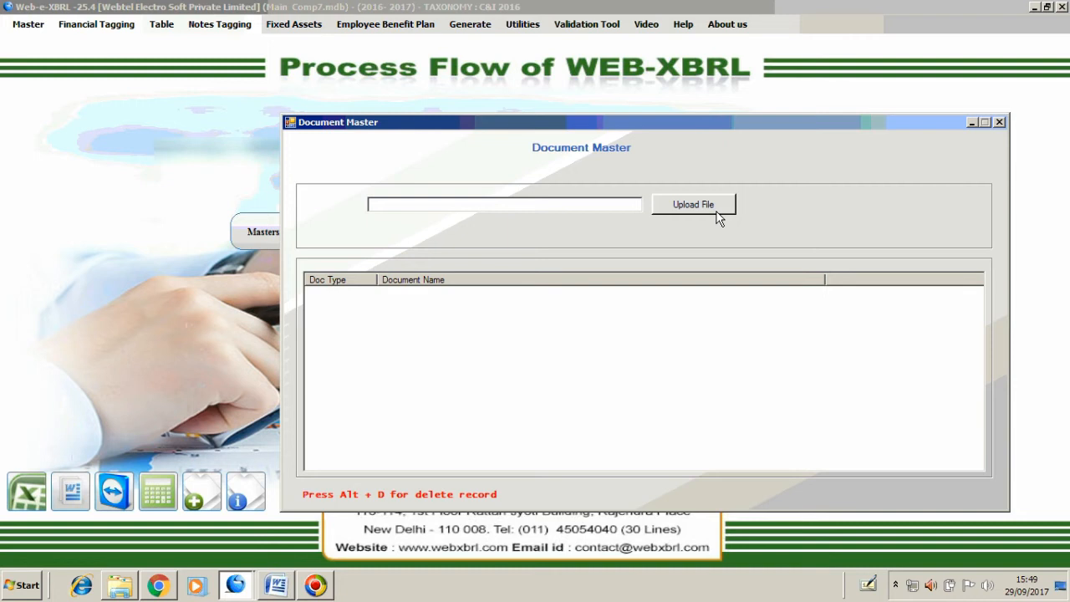
left_click(692, 203)
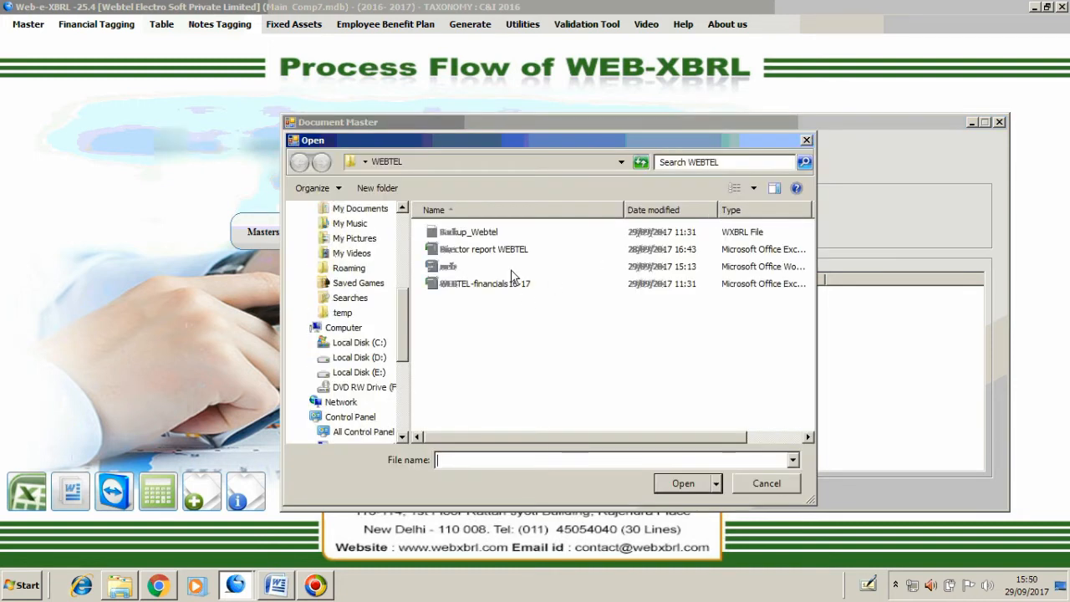
left_click(480, 284)
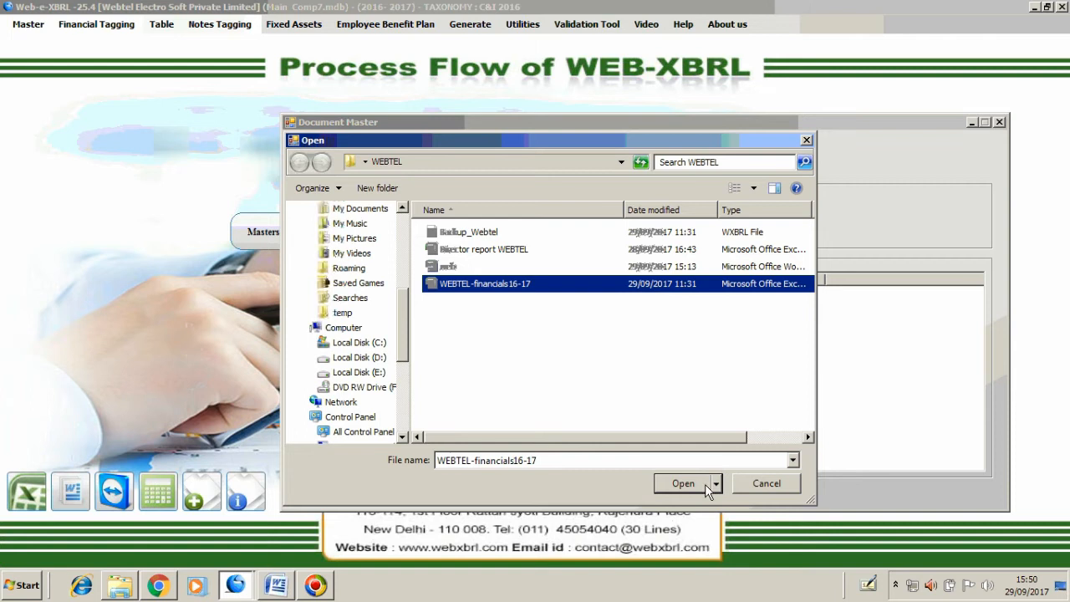
left_click(682, 483)
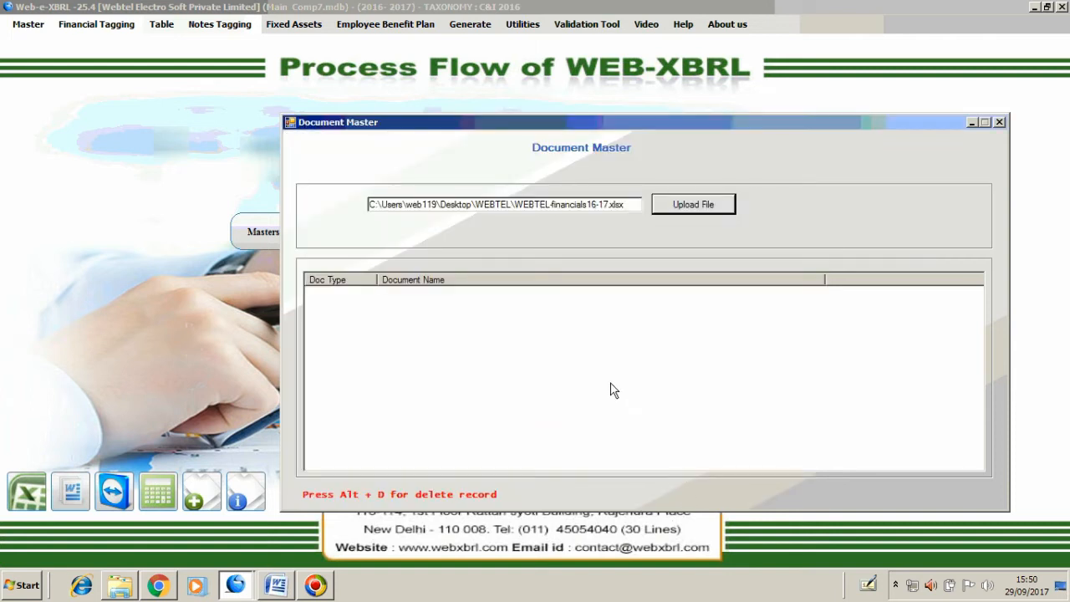
left_click(692, 204)
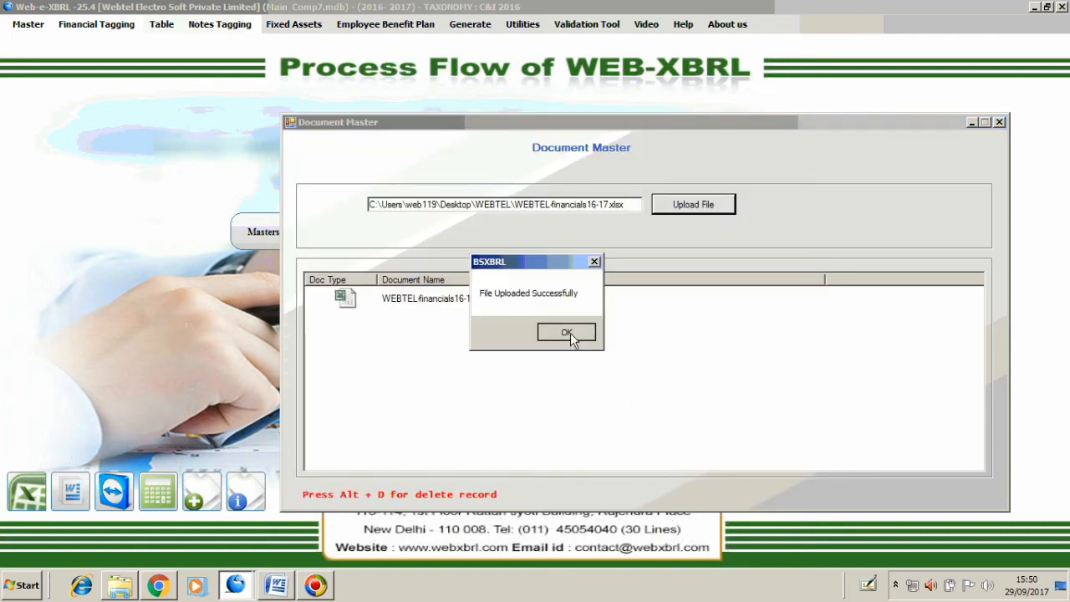
left_click(565, 333)
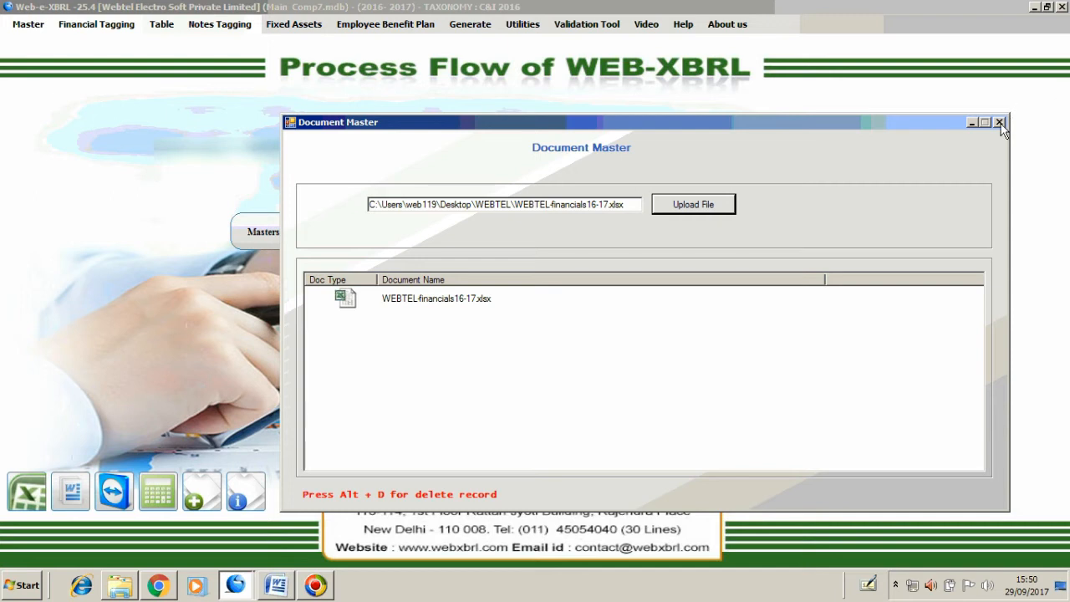
- Close the Document Master window
left_click(998, 122)
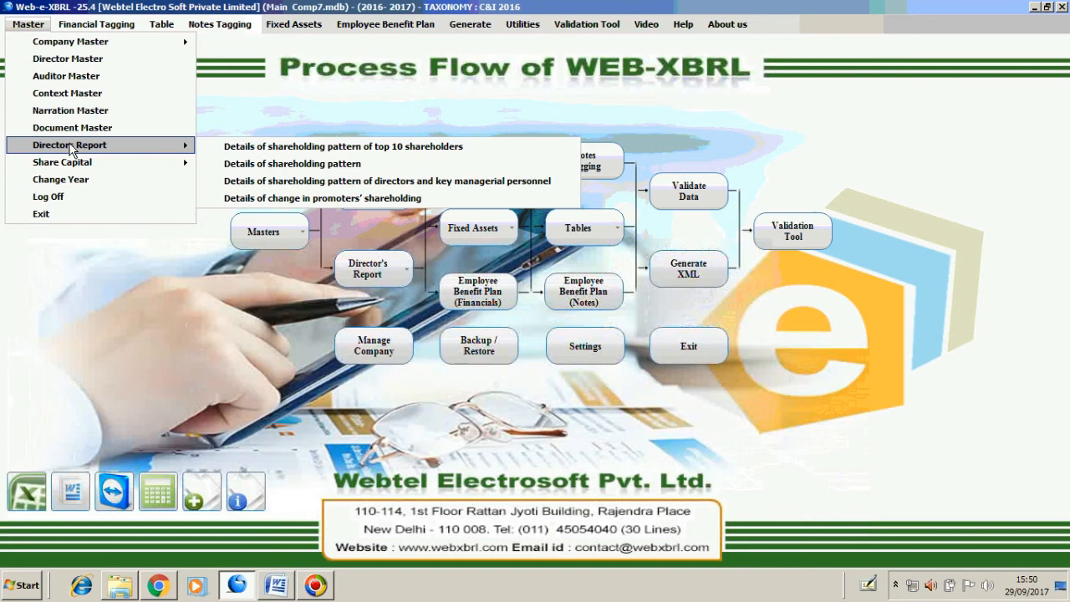
mouse_move(309, 164)
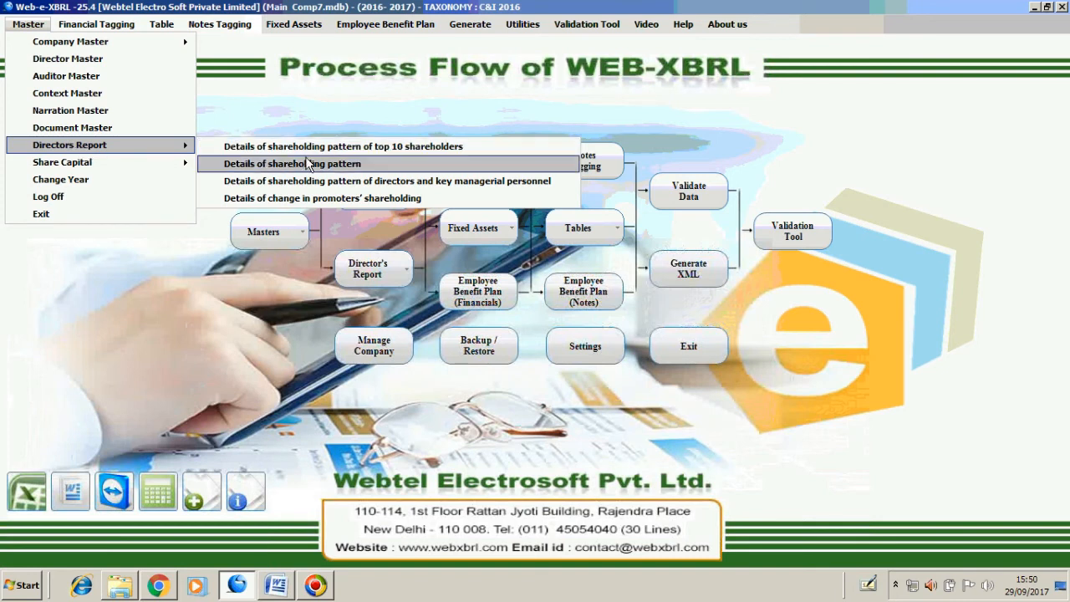
mouse_move(318, 197)
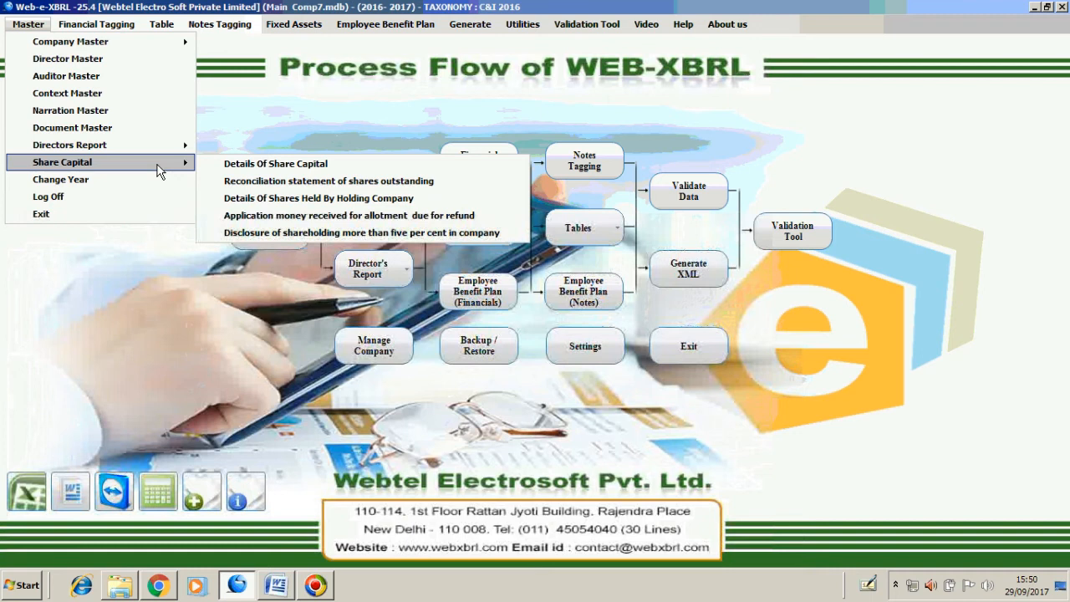
mouse_move(213, 164)
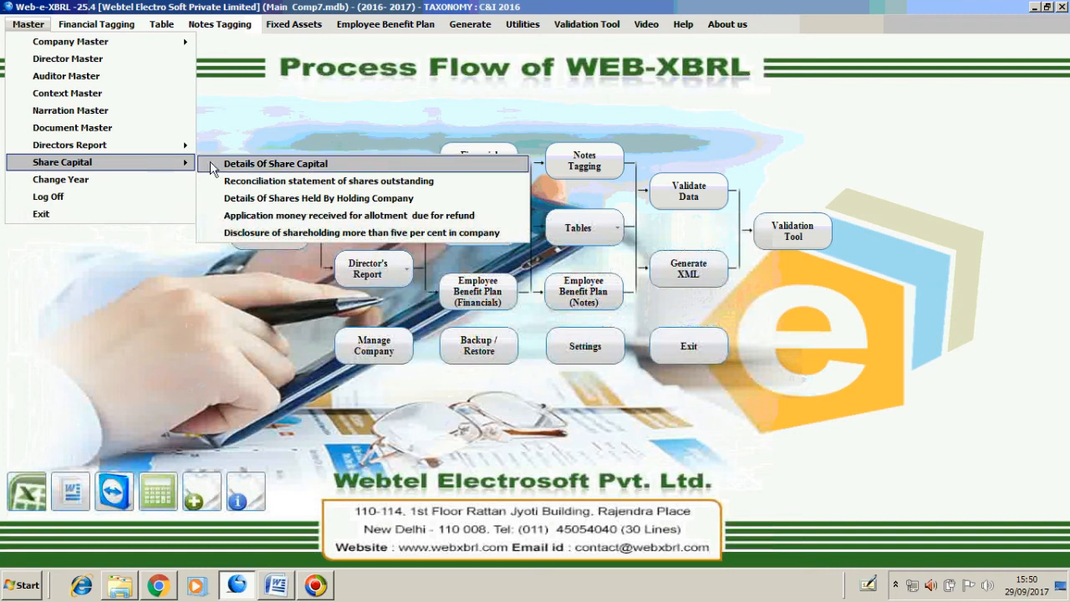
mouse_move(304, 181)
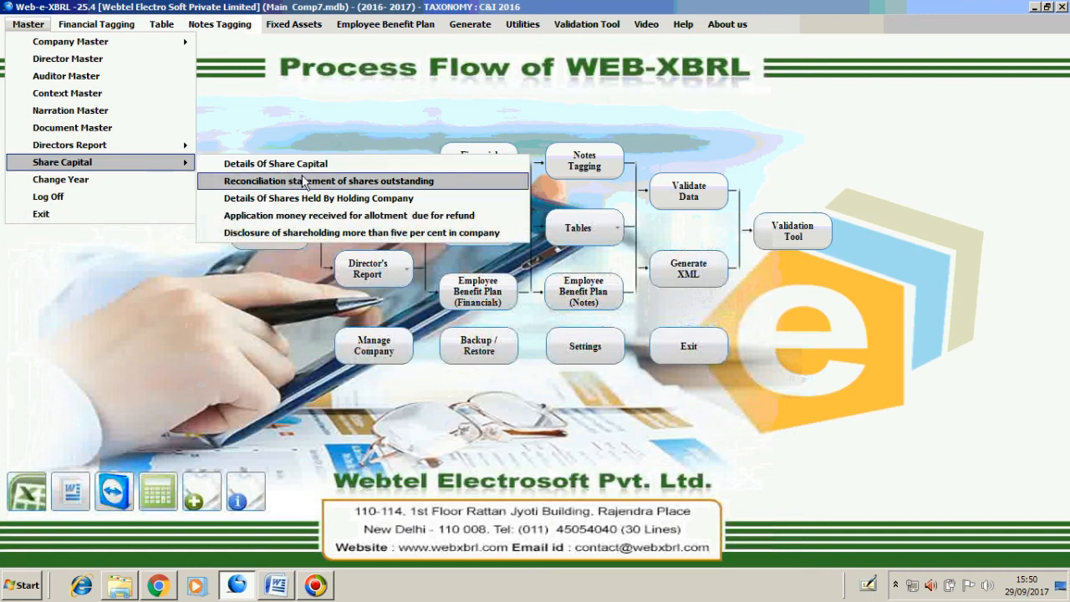
mouse_move(305, 164)
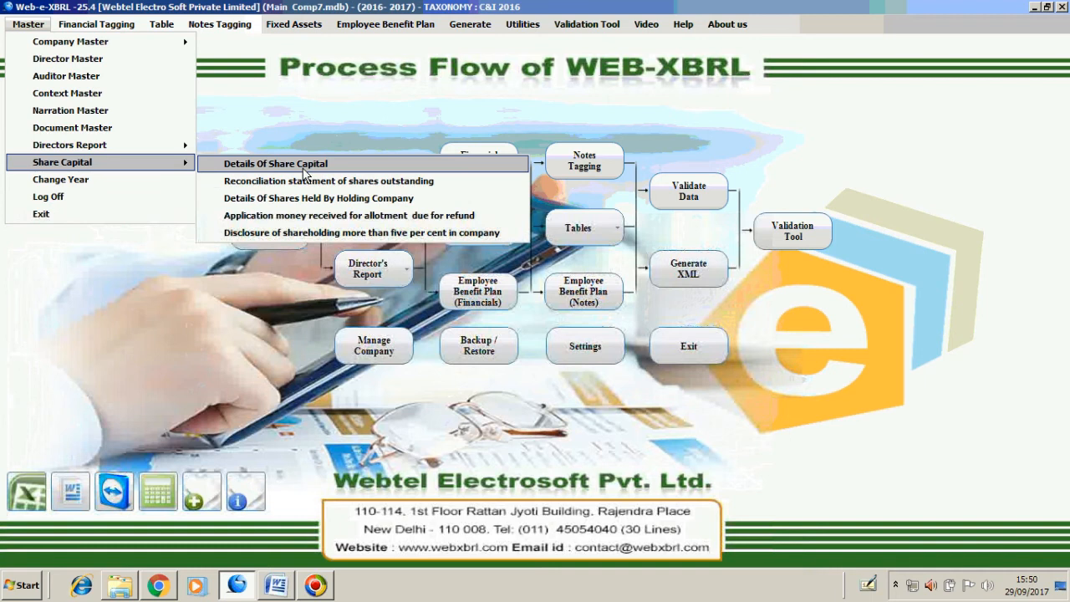
mouse_move(348, 181)
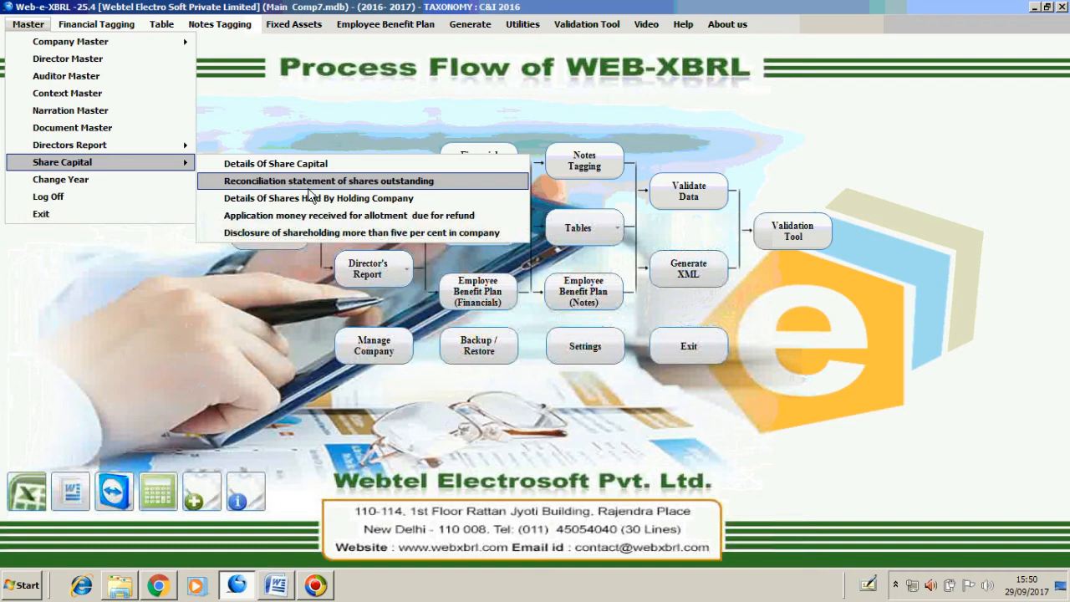
mouse_move(311, 192)
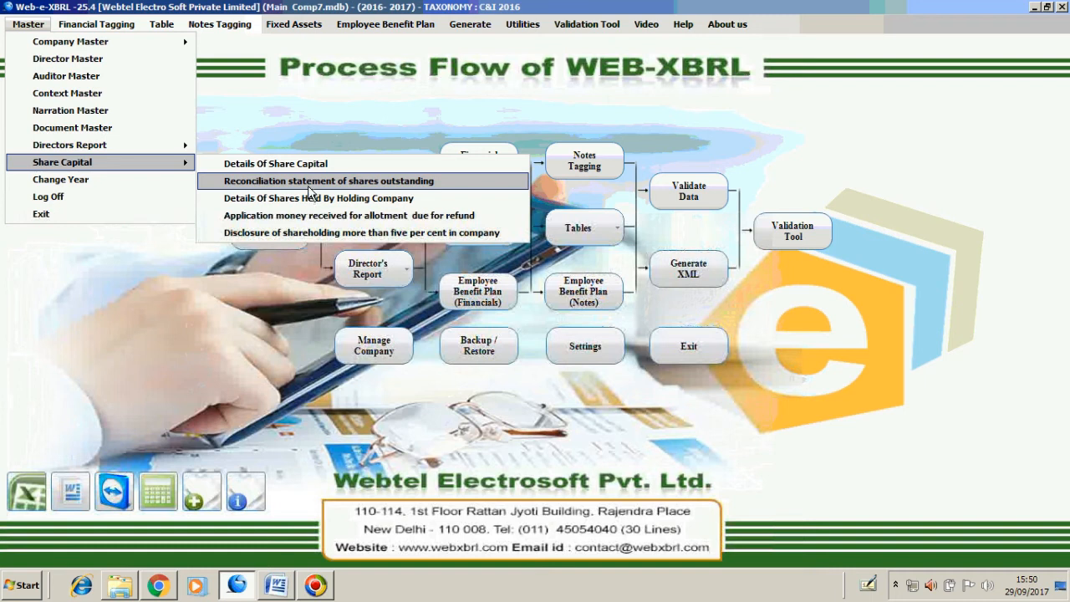
mouse_move(298, 164)
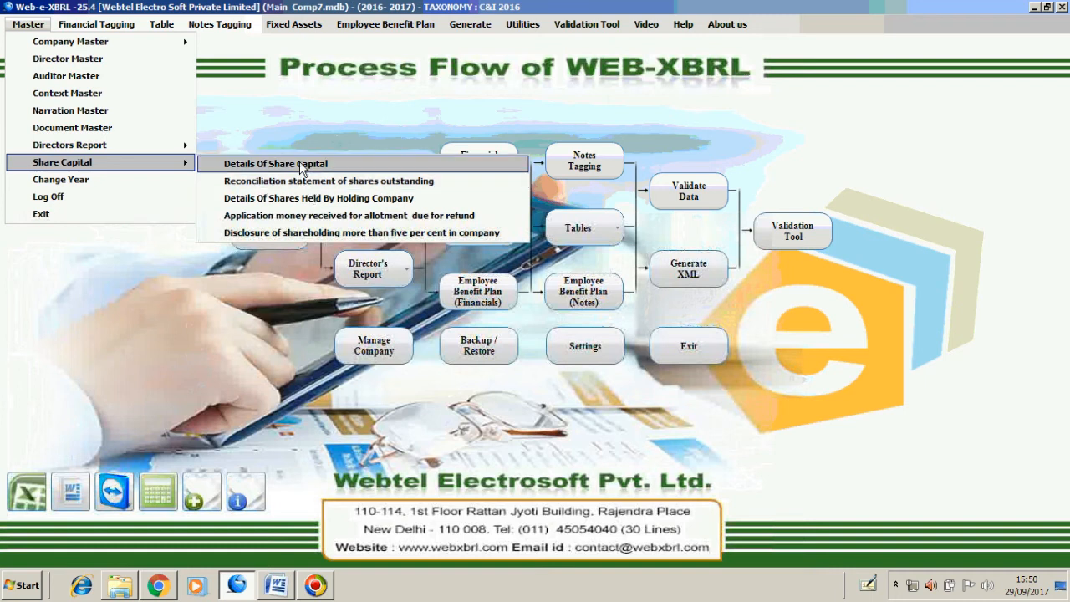
- Enter current-year equity share capital: 11,000,000 authorised and issued shares at 10 each
left_click(274, 164)
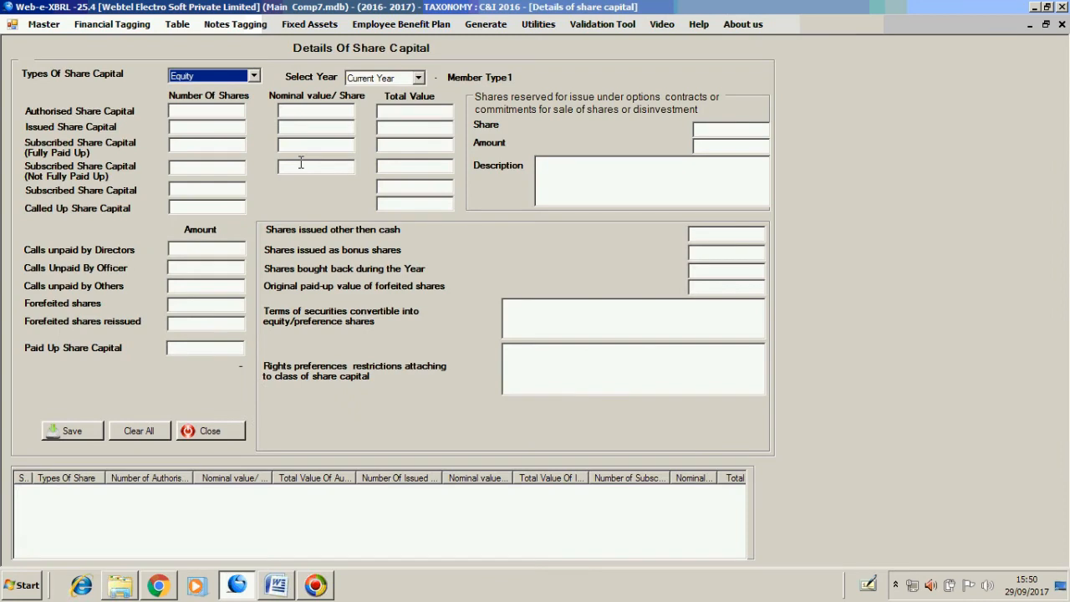
mouse_move(226, 87)
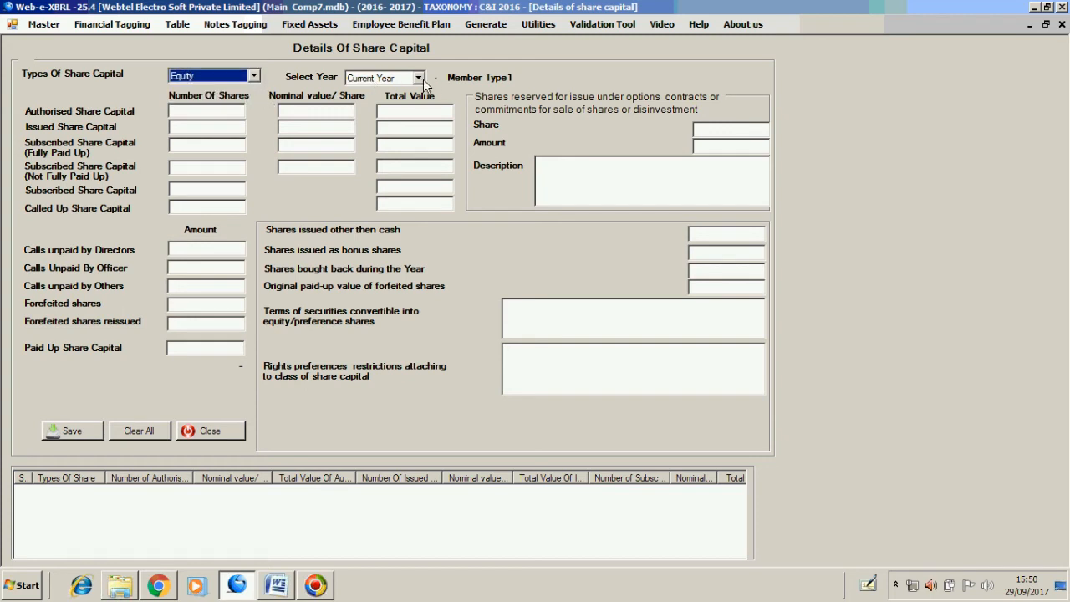
left_click(208, 110)
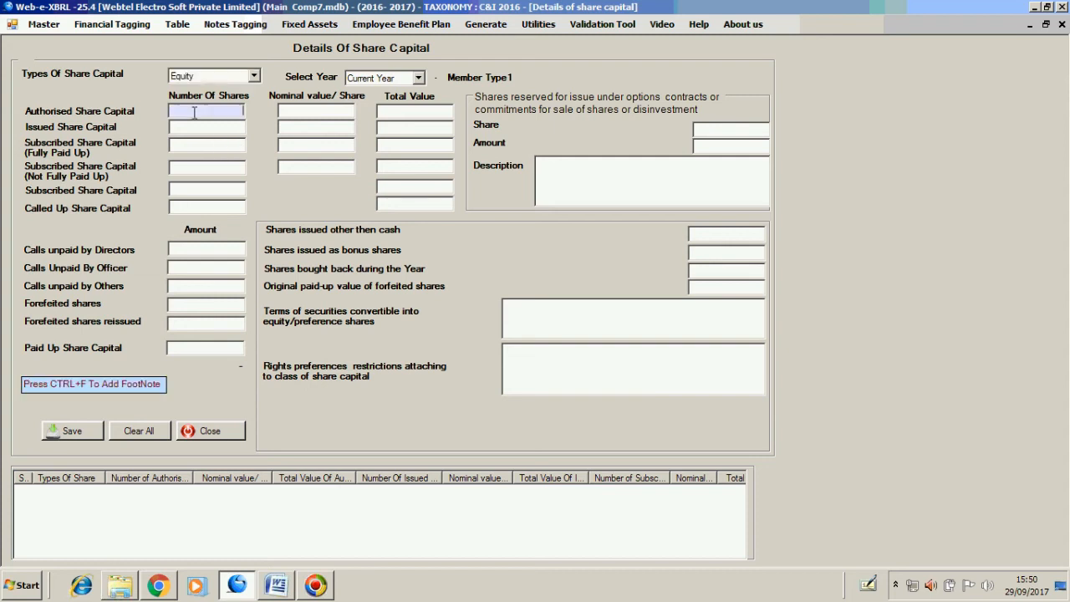
type("11000000")
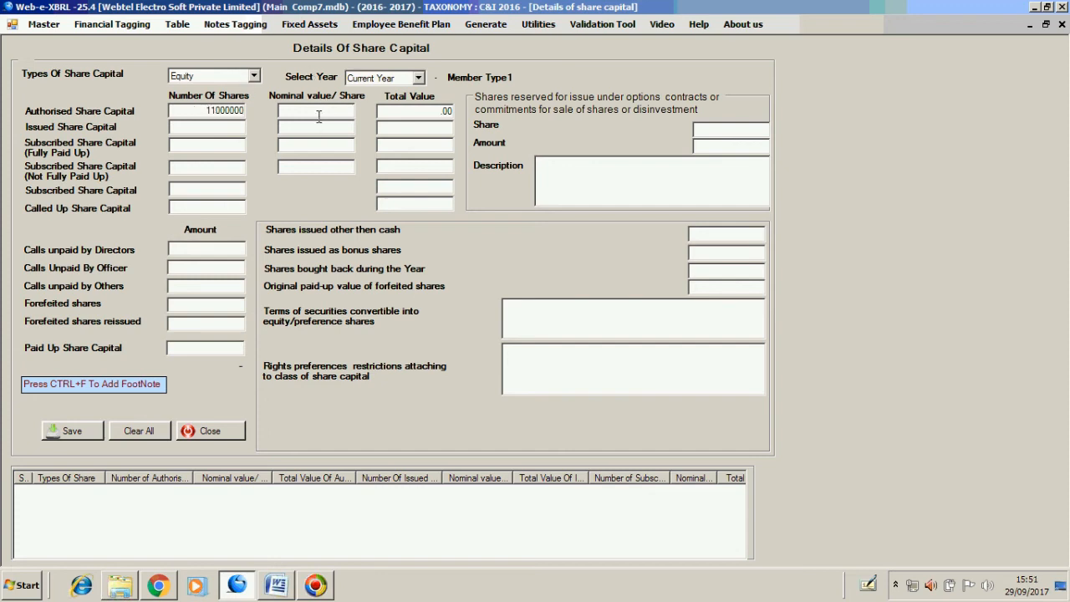
type("10.00")
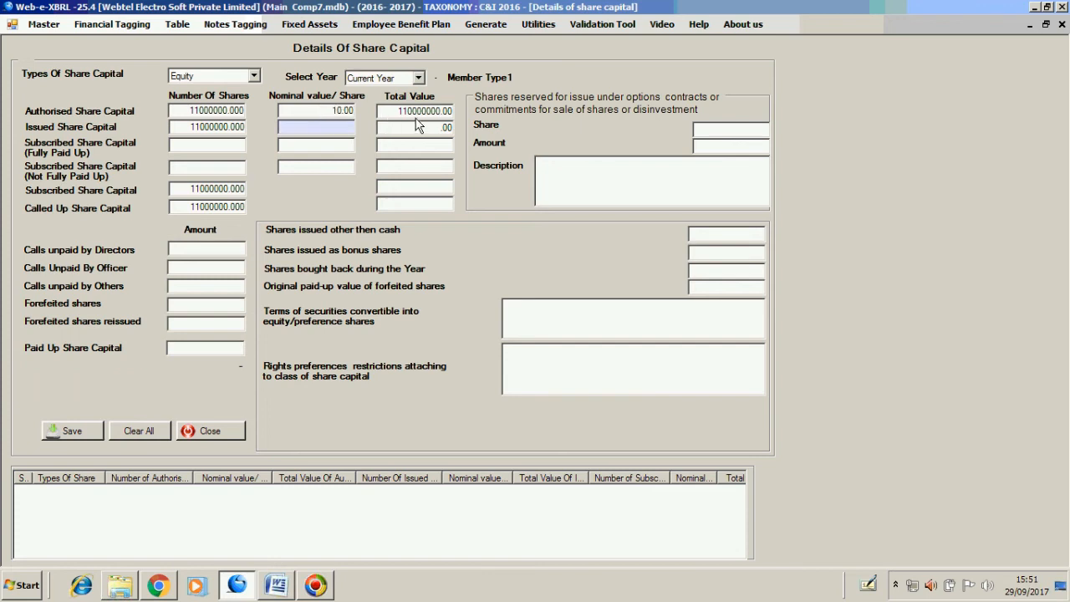
type("10")
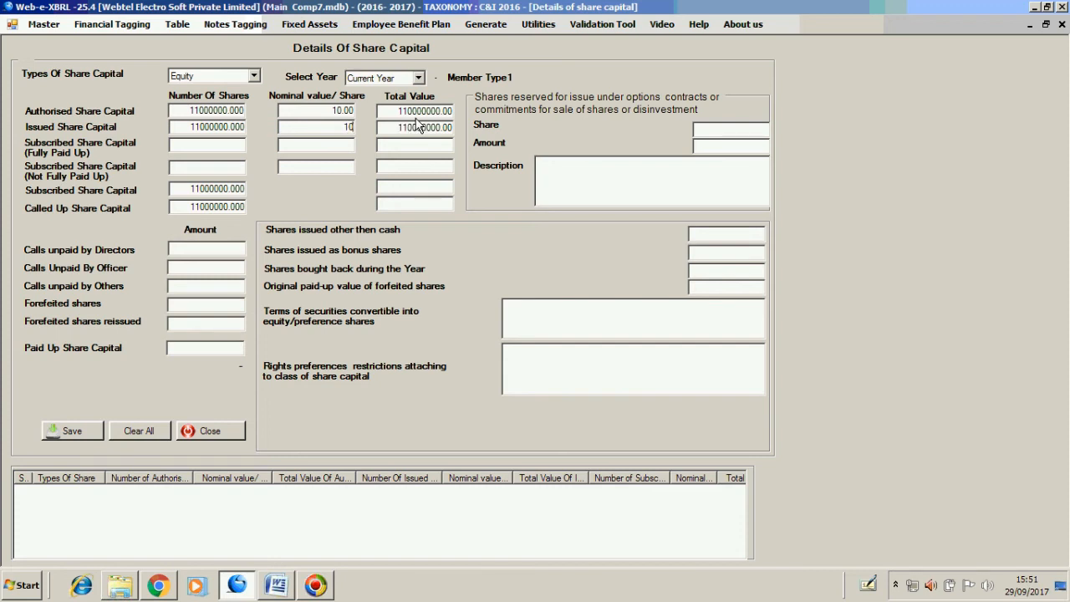
mouse_move(329, 197)
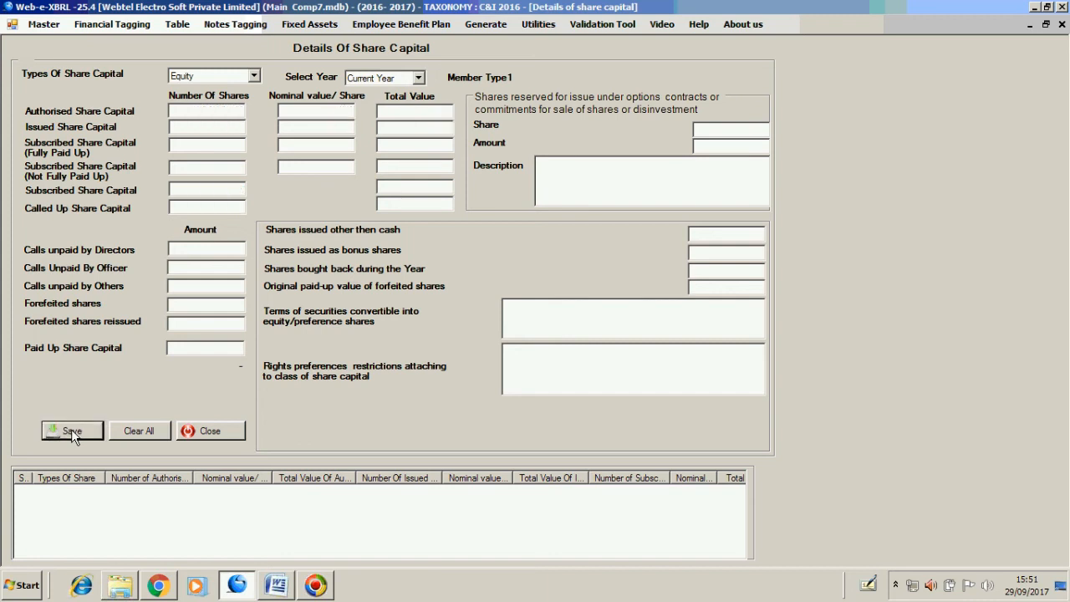
- Attempt saving the empty share capital form and dismiss the missing-value warning
left_click(72, 431)
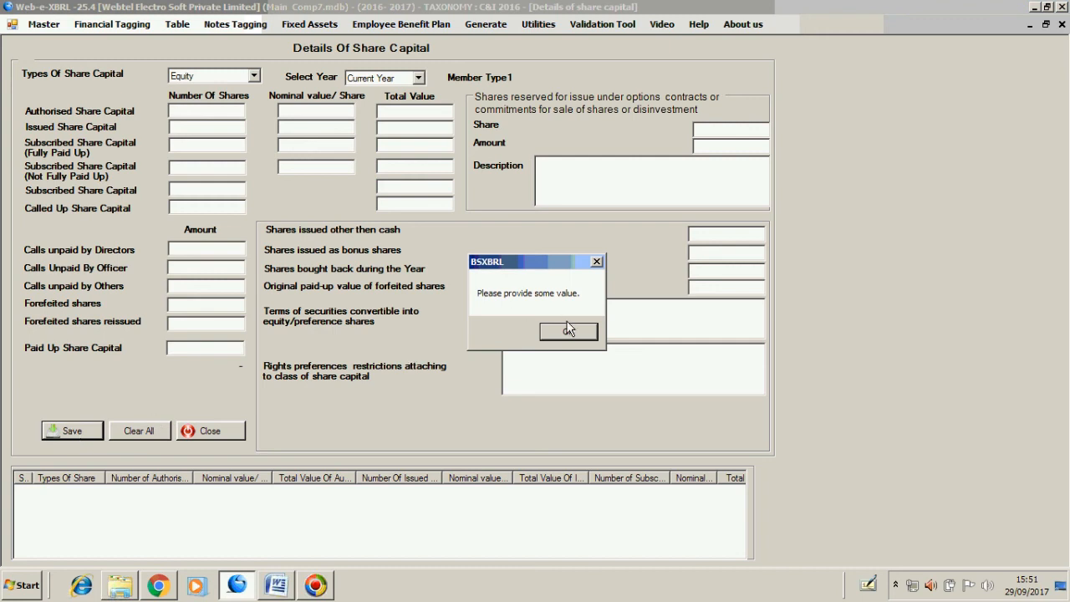
left_click(569, 331)
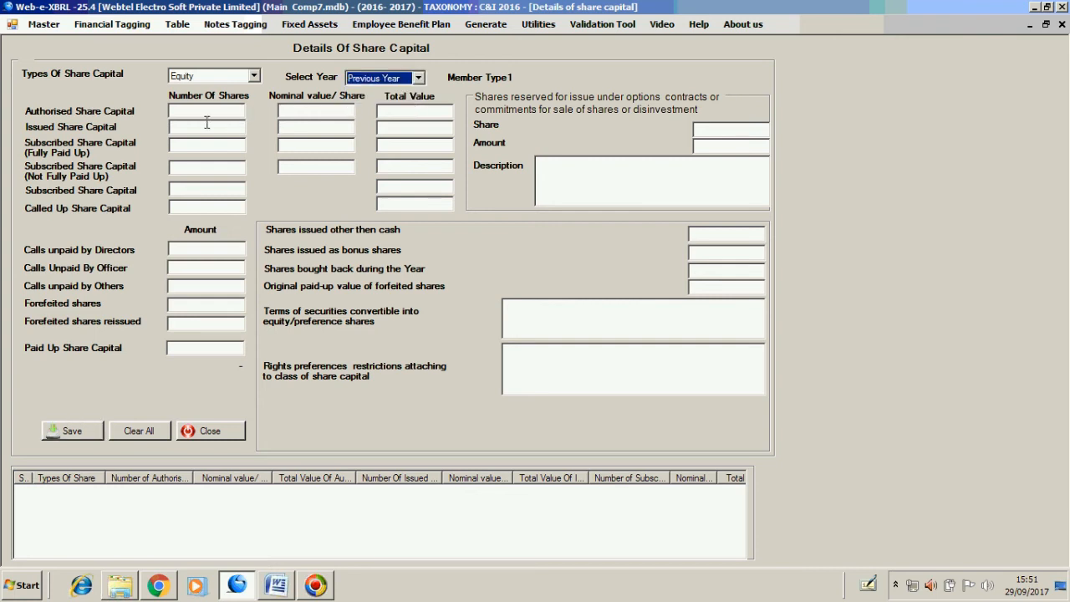
- Save previous-year equity capital of 11000000 shares at 10.00 each and close the form
left_click(205, 110)
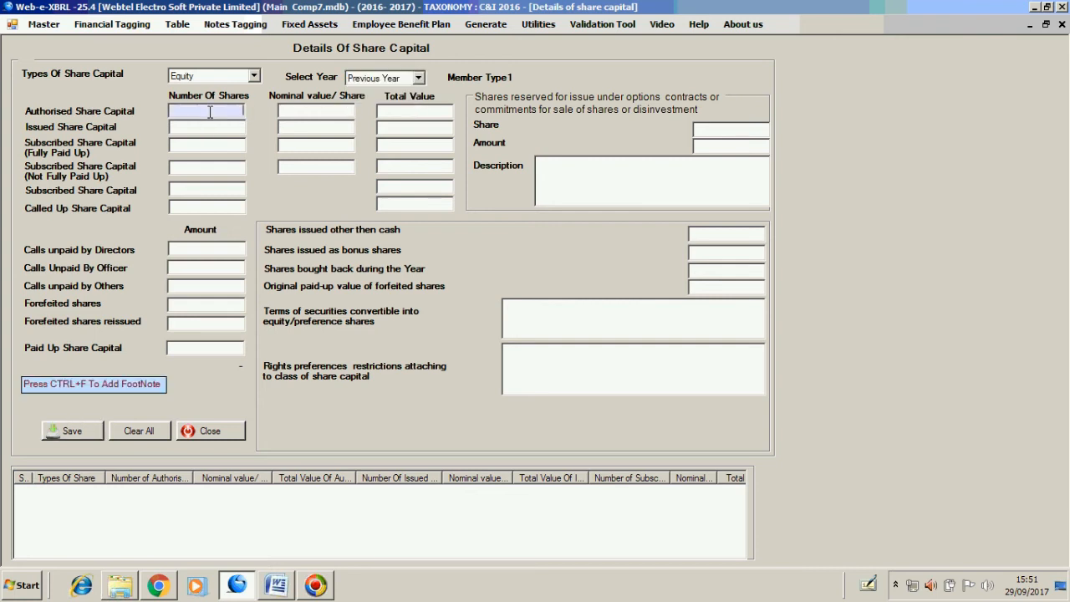
type("11000000.000")
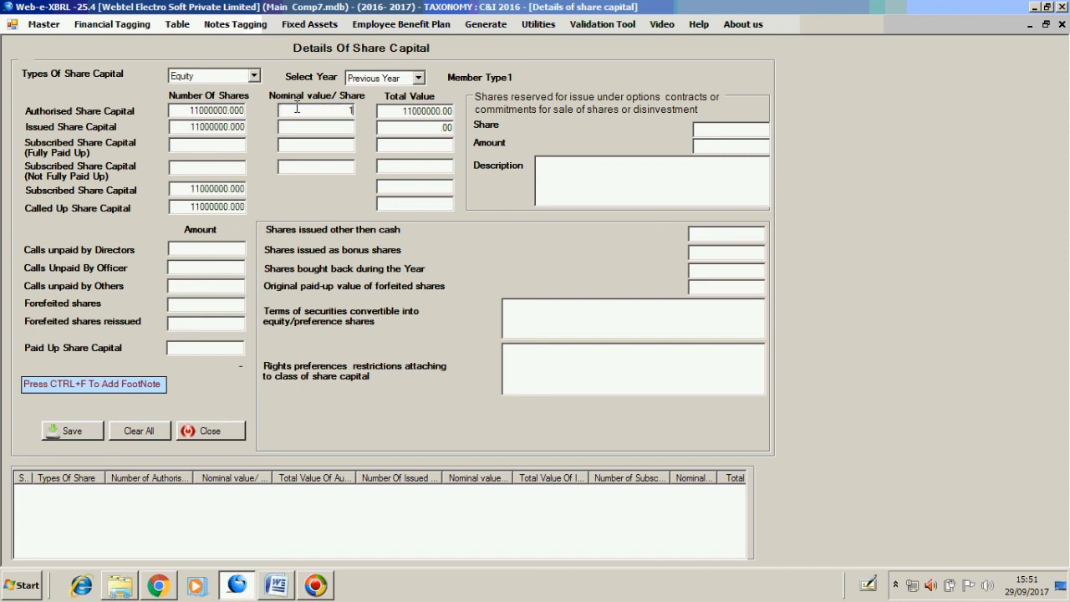
type("10.00")
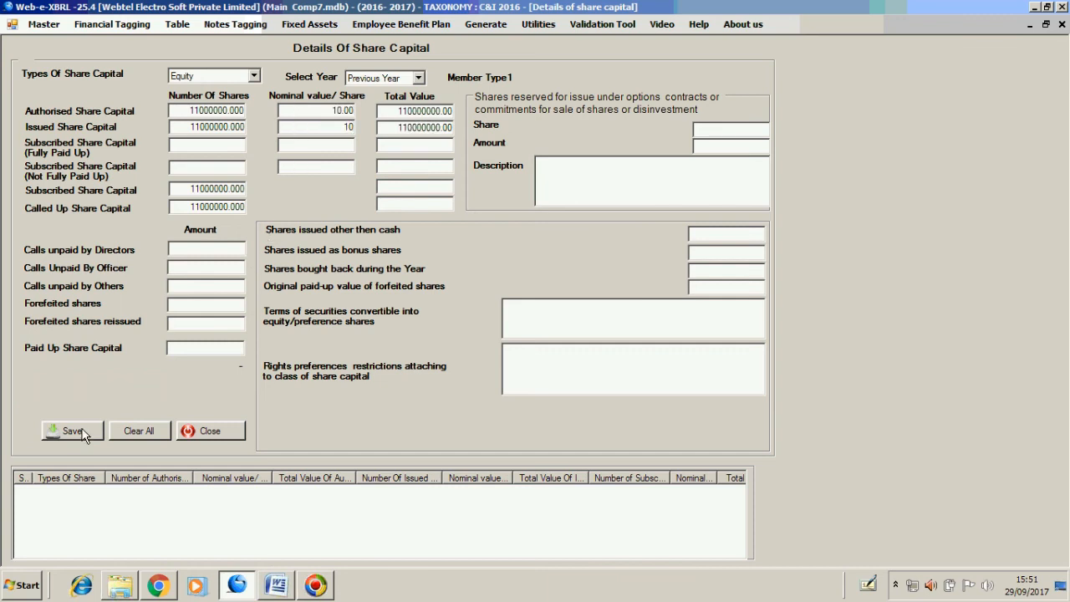
left_click(72, 431)
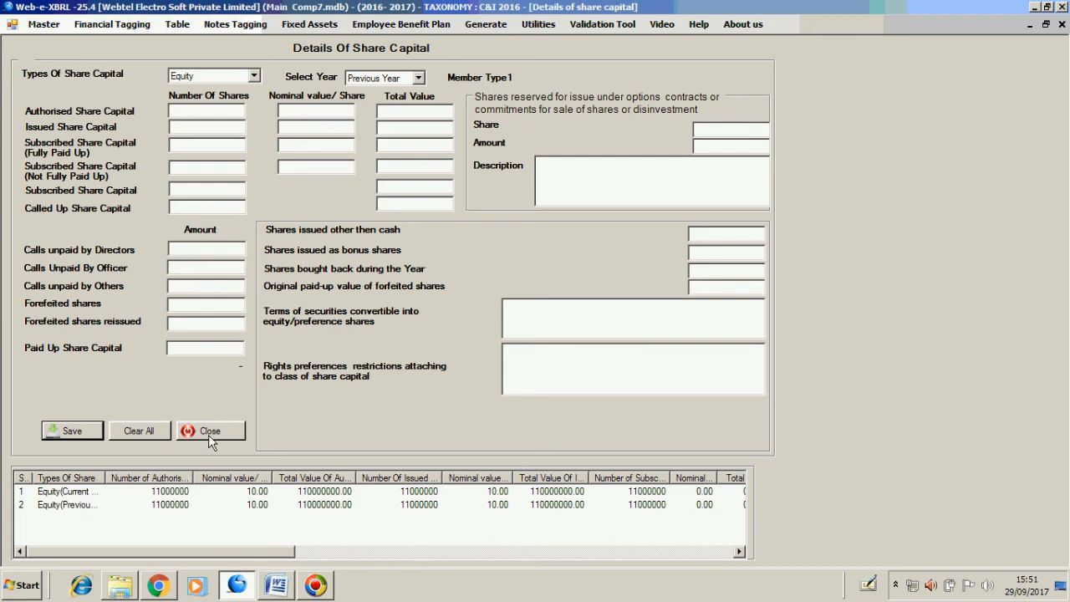
left_click(211, 431)
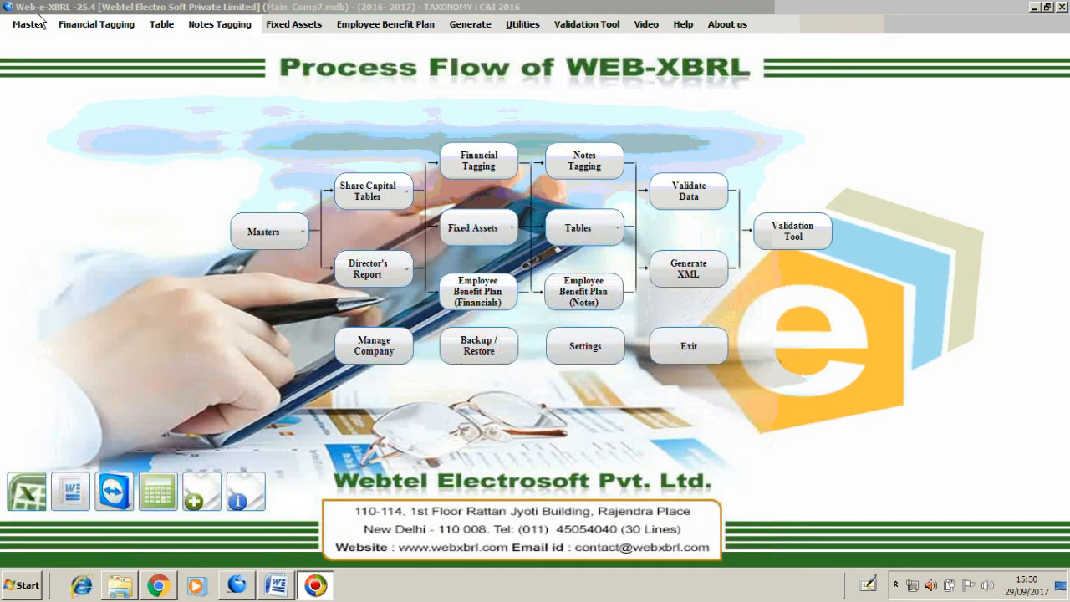
left_click(27, 23)
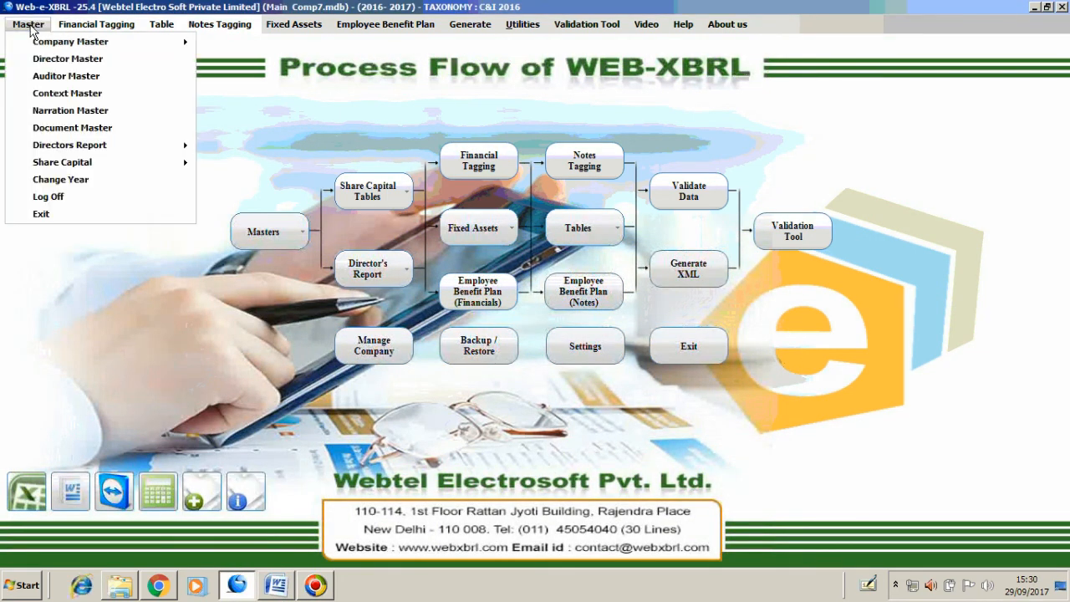
mouse_move(67, 75)
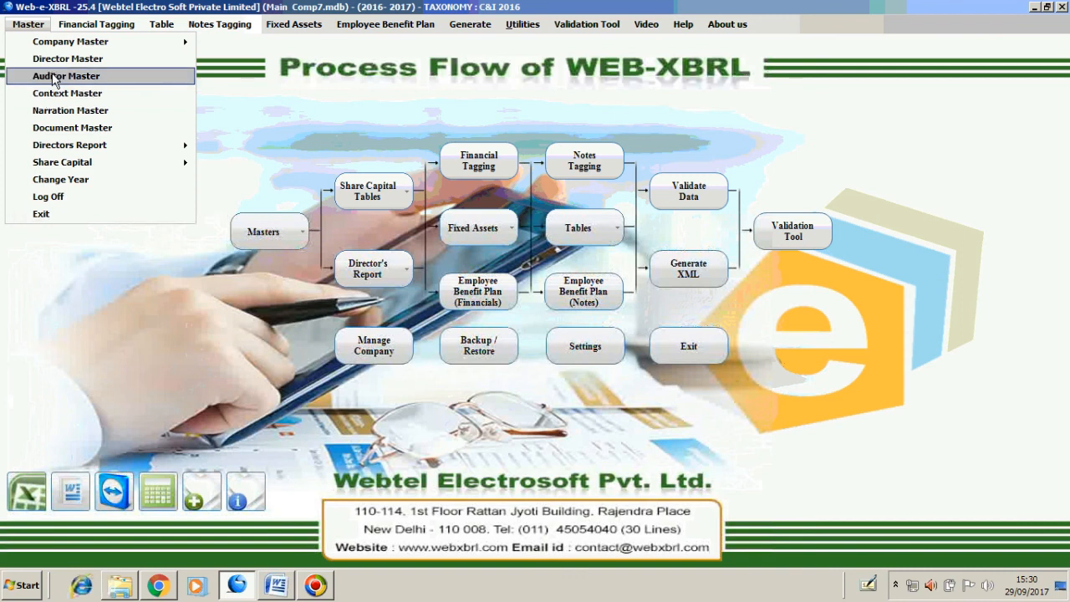
left_click(65, 76)
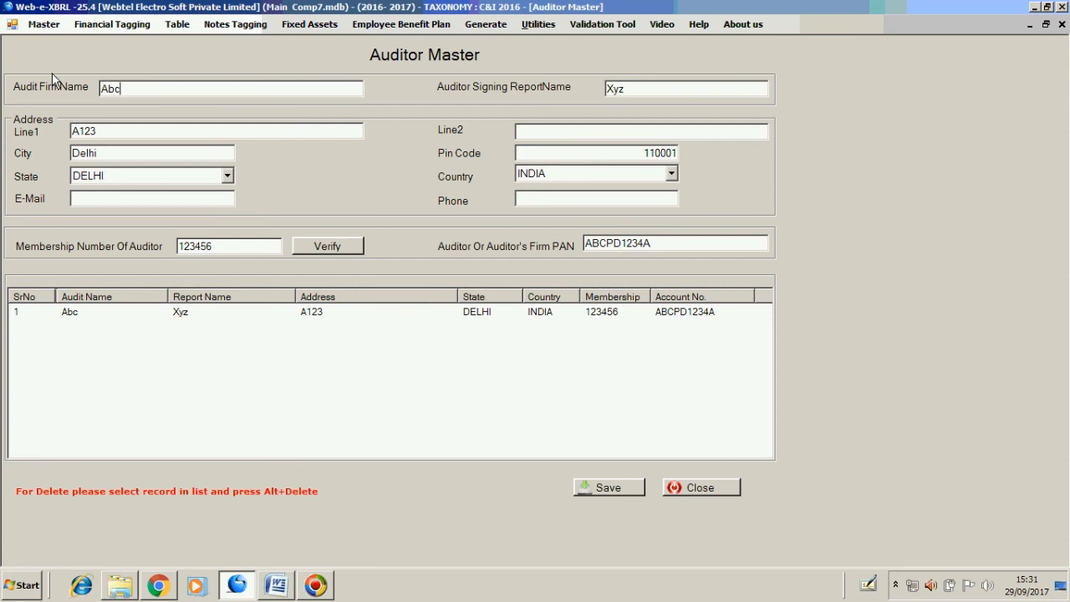
mouse_move(421, 135)
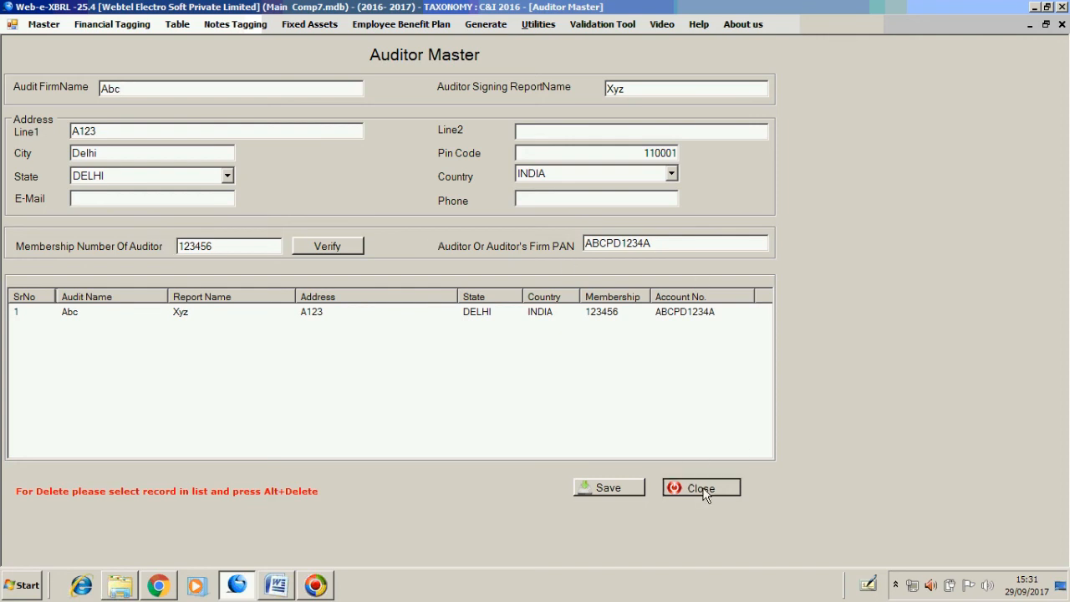
left_click(702, 488)
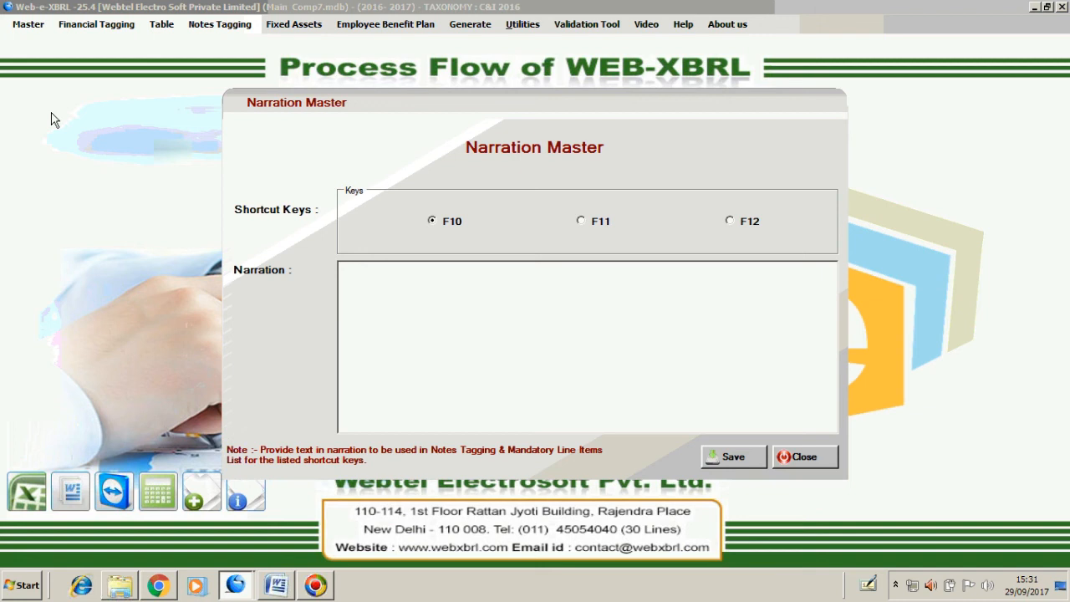
mouse_move(280, 50)
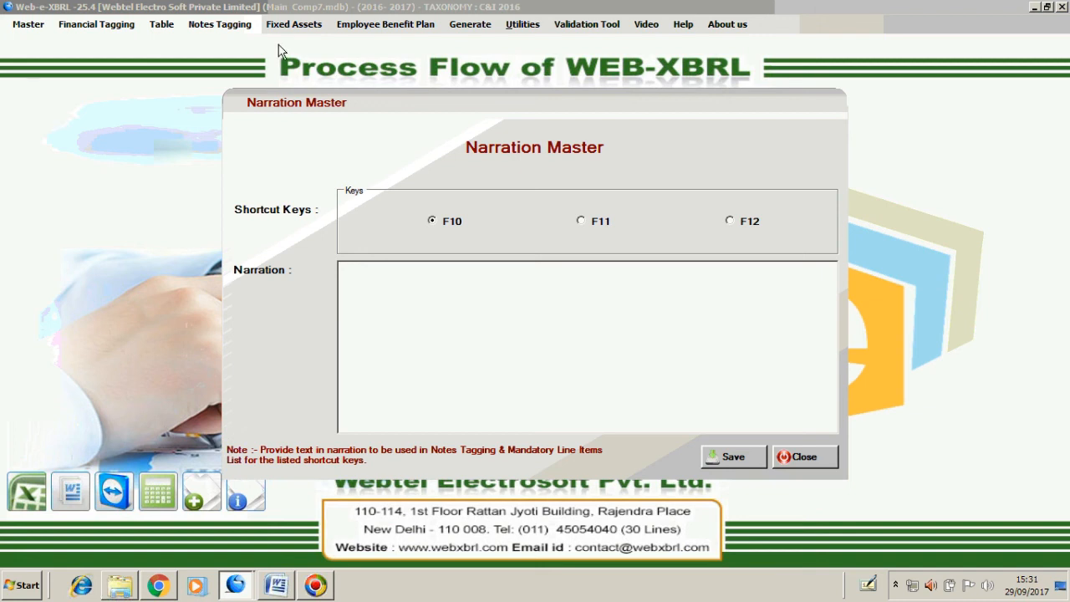
- Enter NOT APPLICABLE as the F10 narration and close Narration Master
left_click(354, 270)
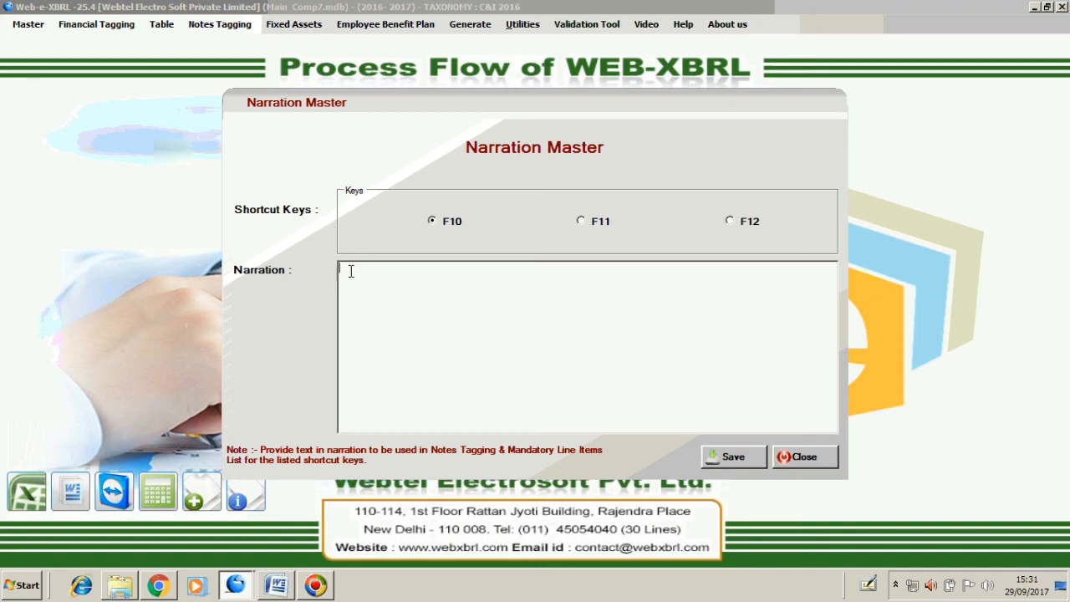
type("NOT APPLICABLE")
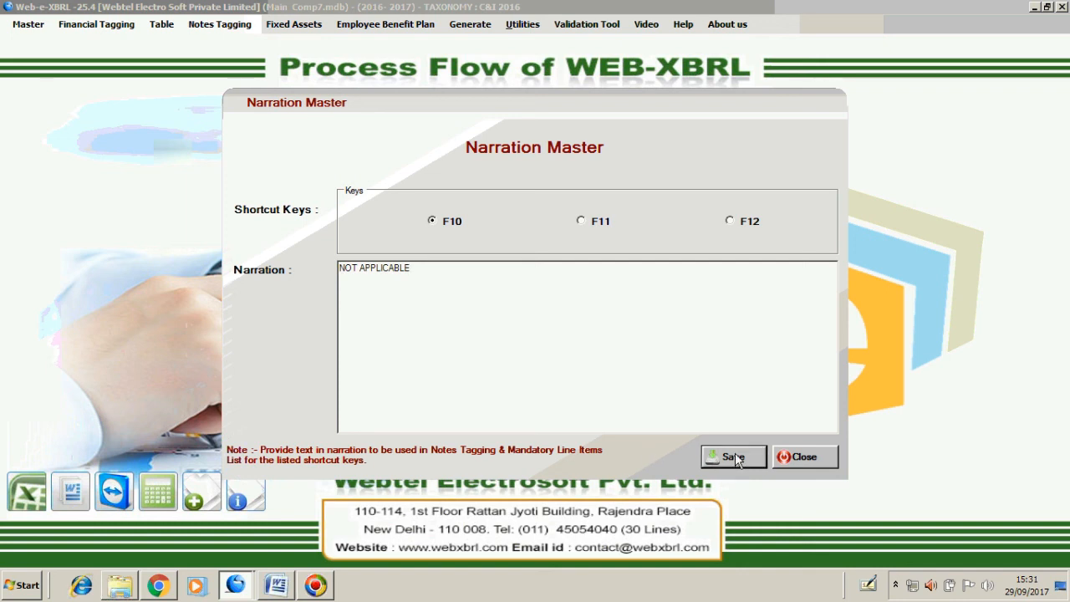
mouse_move(746, 378)
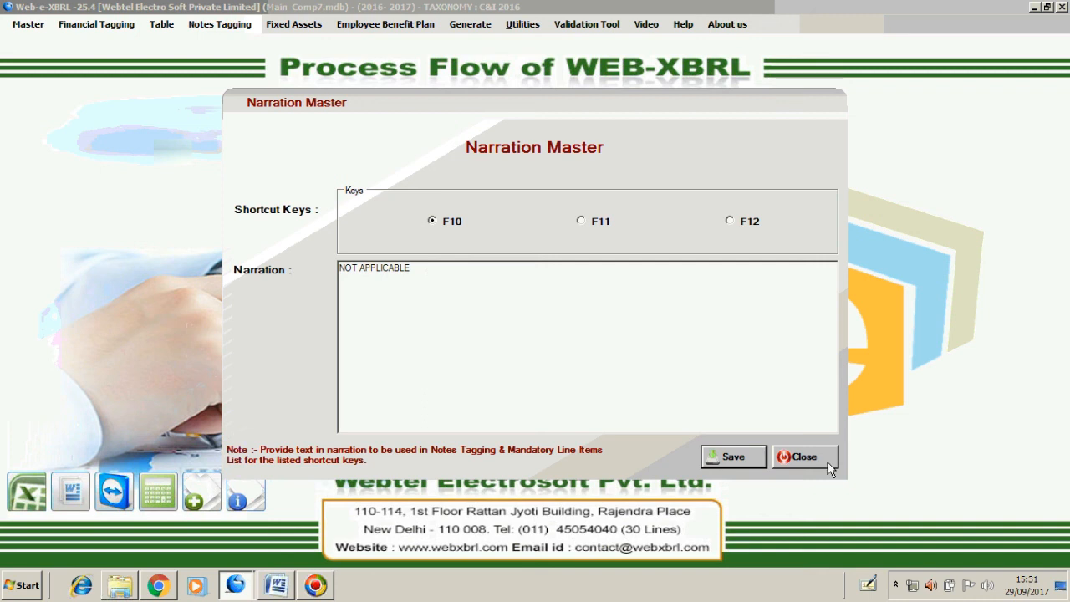
left_click(802, 454)
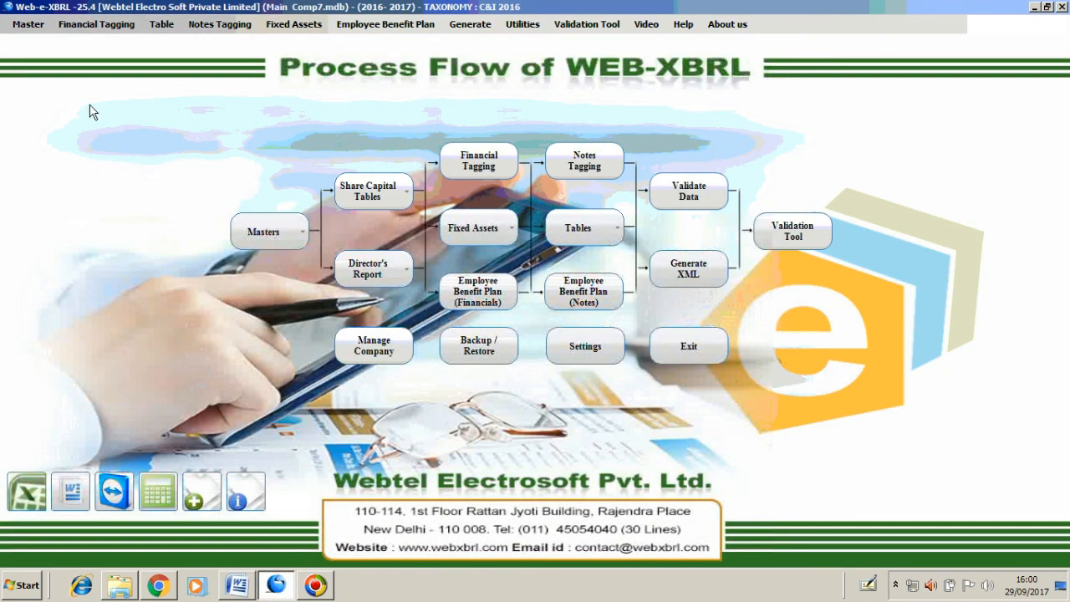
- Start Change Year from the Master menu and select the 2015-2016 year
left_click(26, 26)
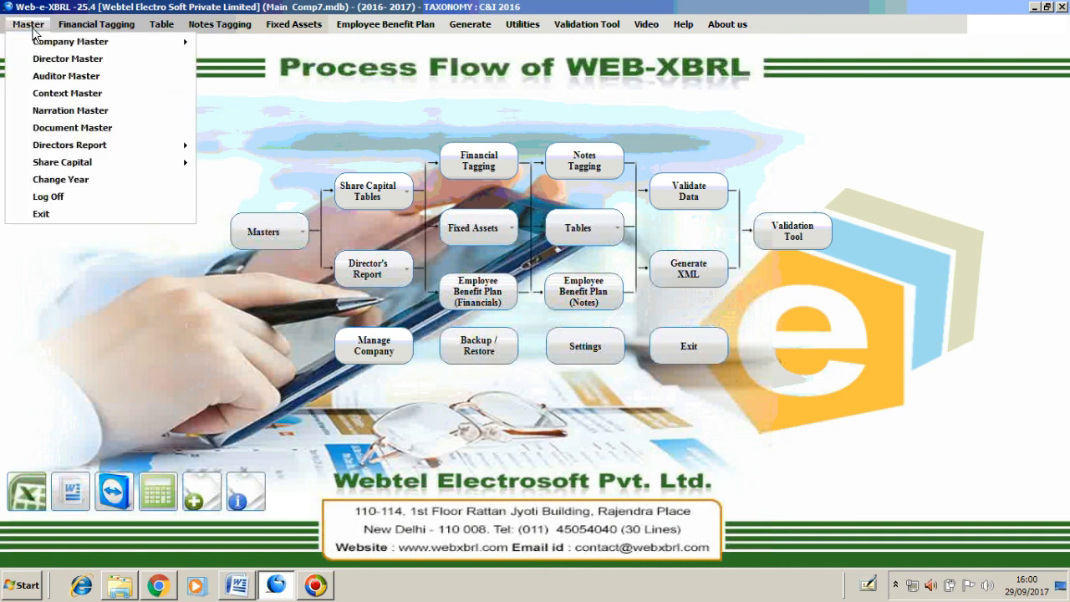
mouse_move(60, 179)
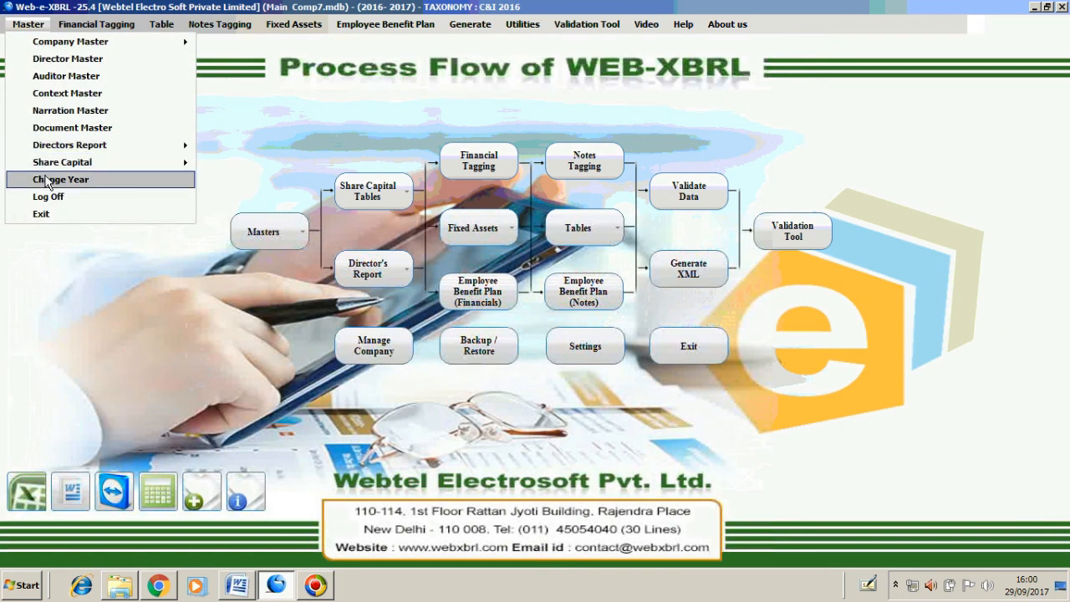
left_click(58, 178)
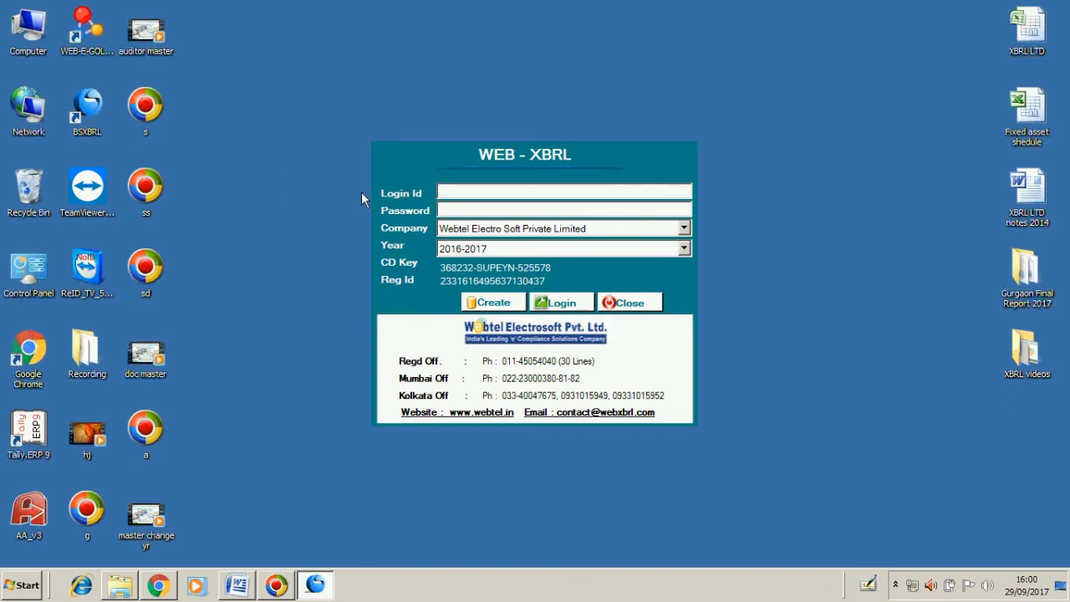
mouse_move(505, 234)
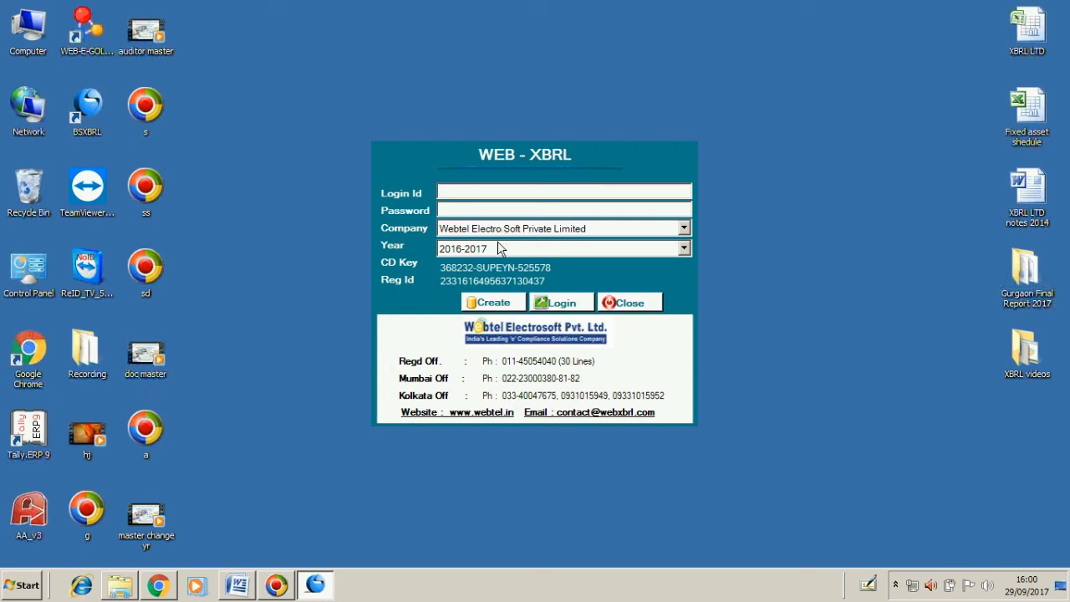
left_click(682, 247)
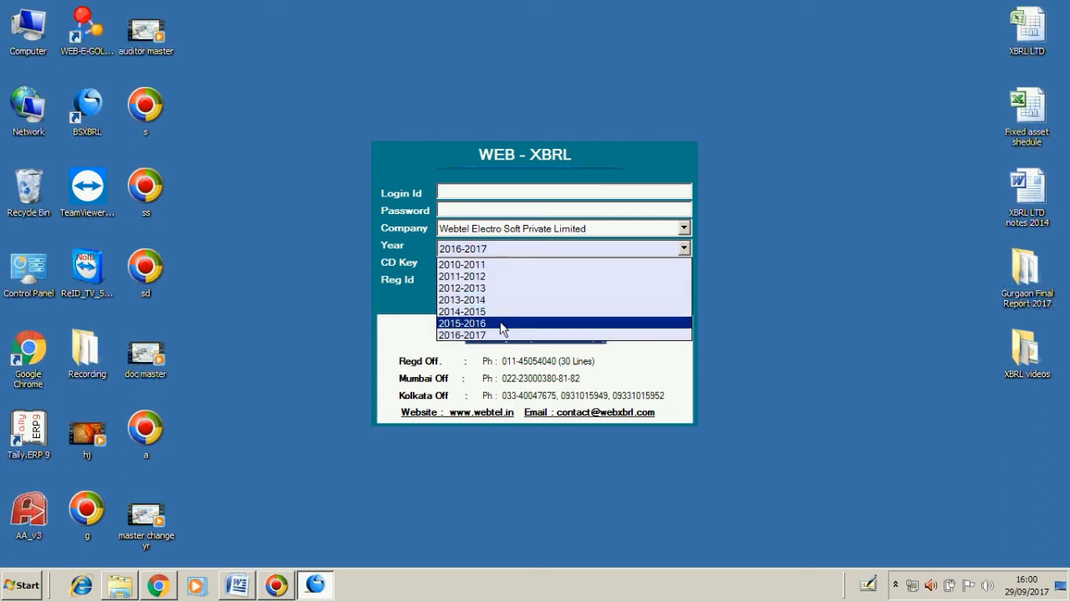
left_click(462, 322)
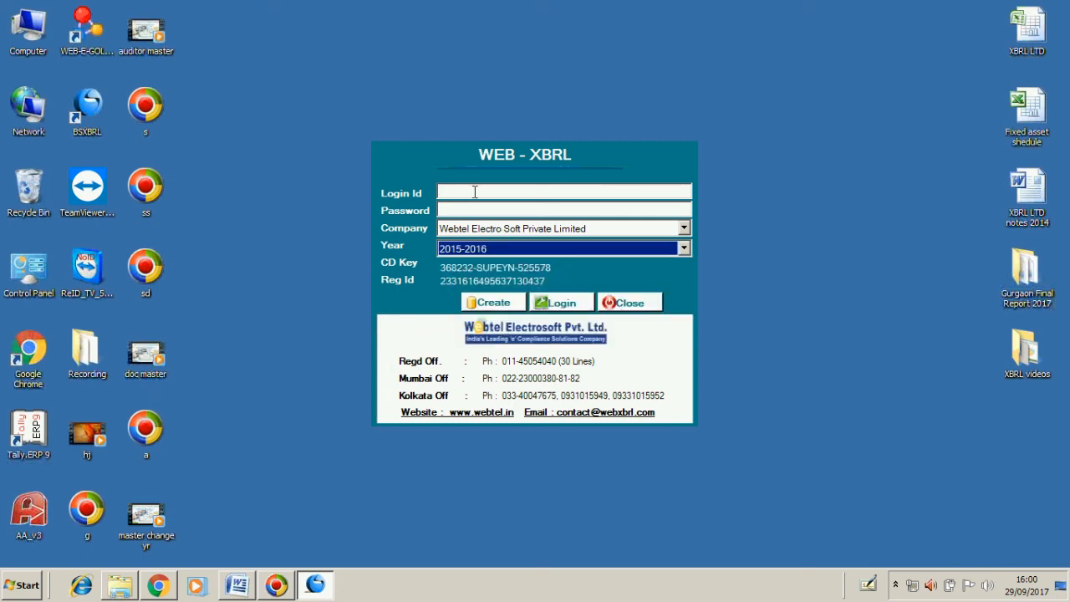
- Log in and confirm the 01 April 2015 to 31 March 2016 period
type("a")
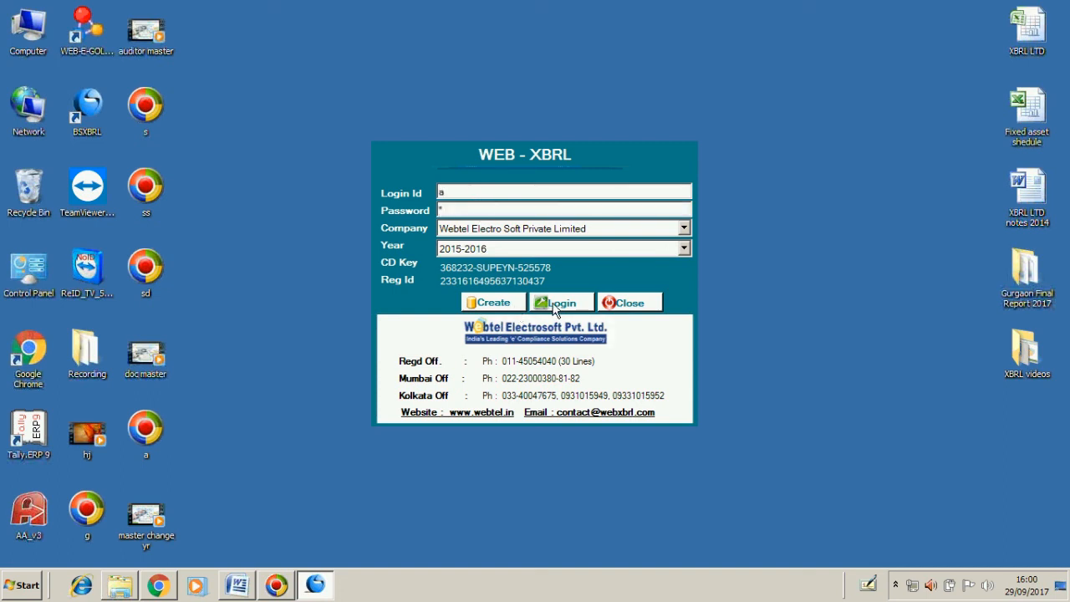
left_click(560, 301)
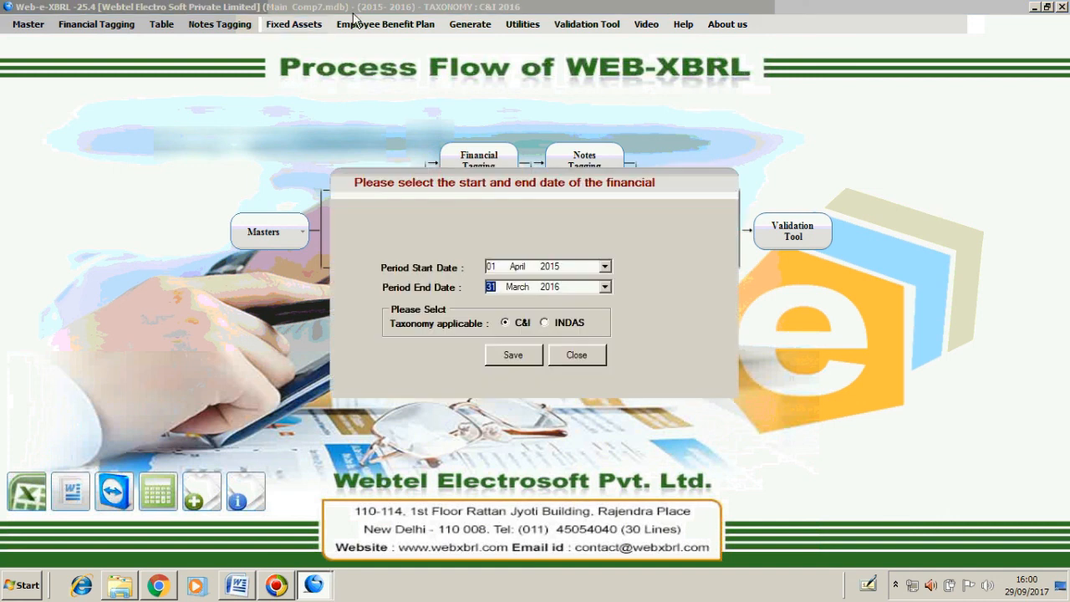
left_click(576, 354)
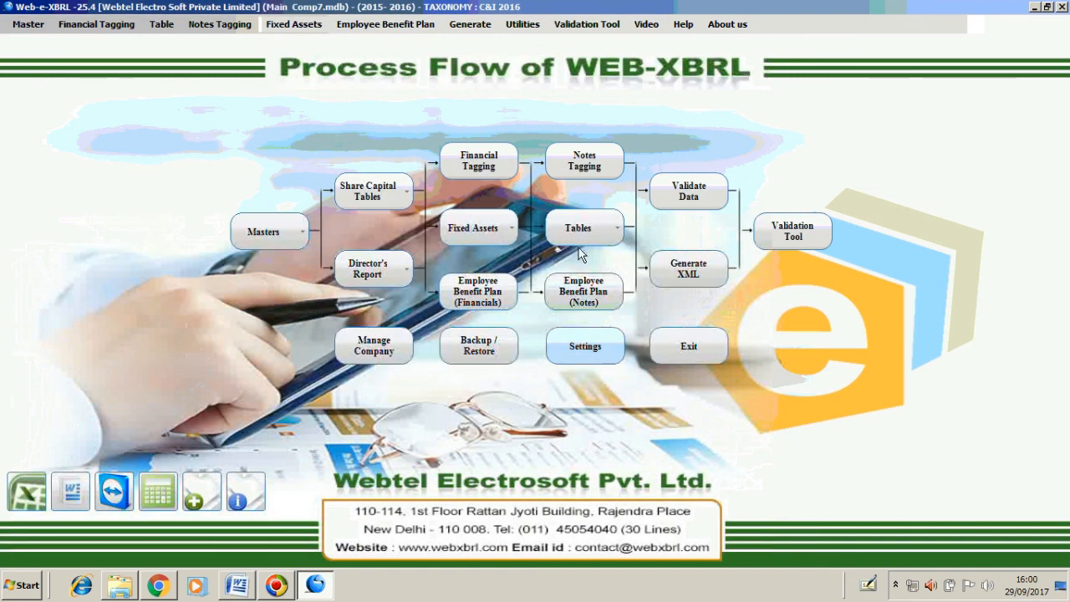
- Log off the company via Master > Log Off and confirm Yes
left_click(27, 25)
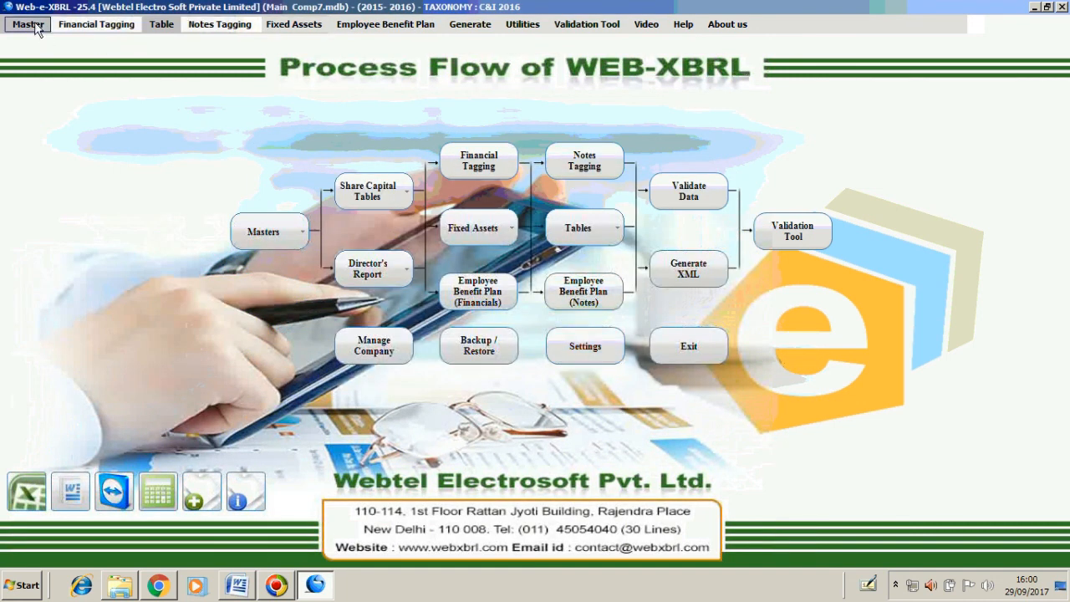
left_click(27, 23)
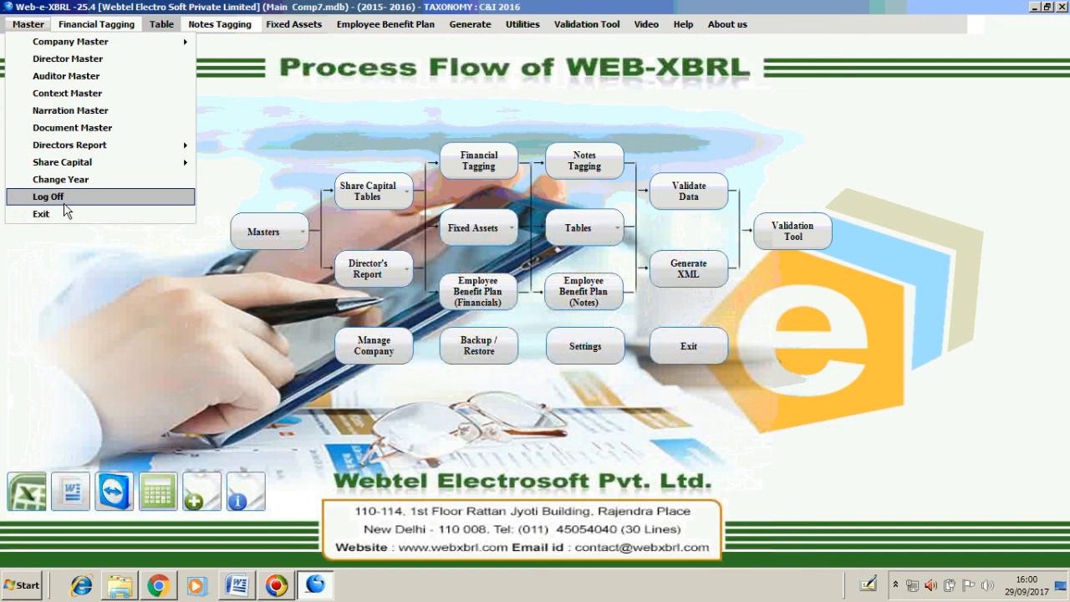
mouse_move(63, 204)
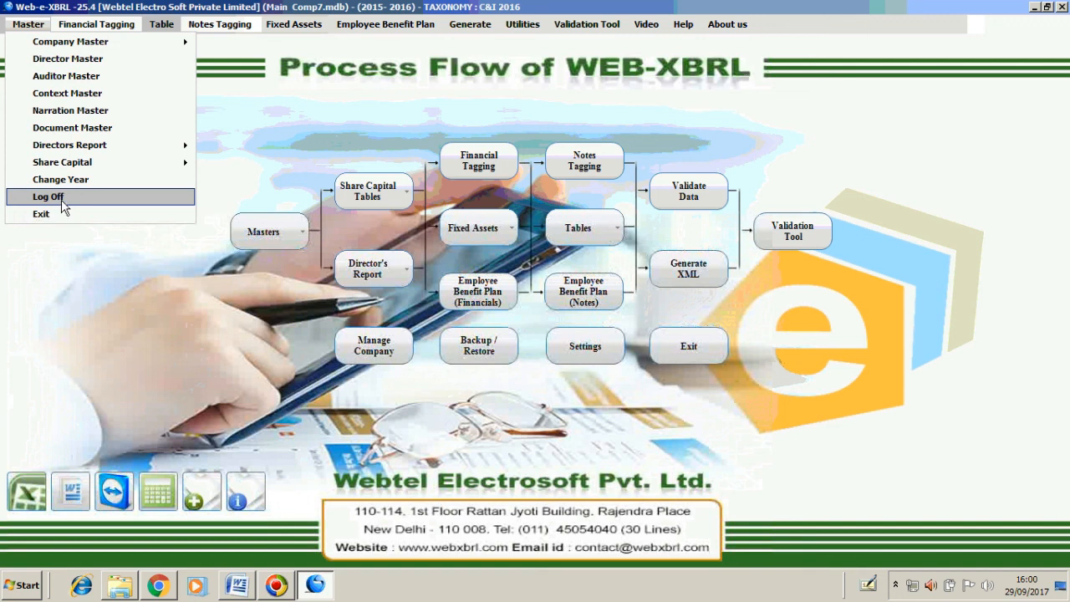
left_click(47, 197)
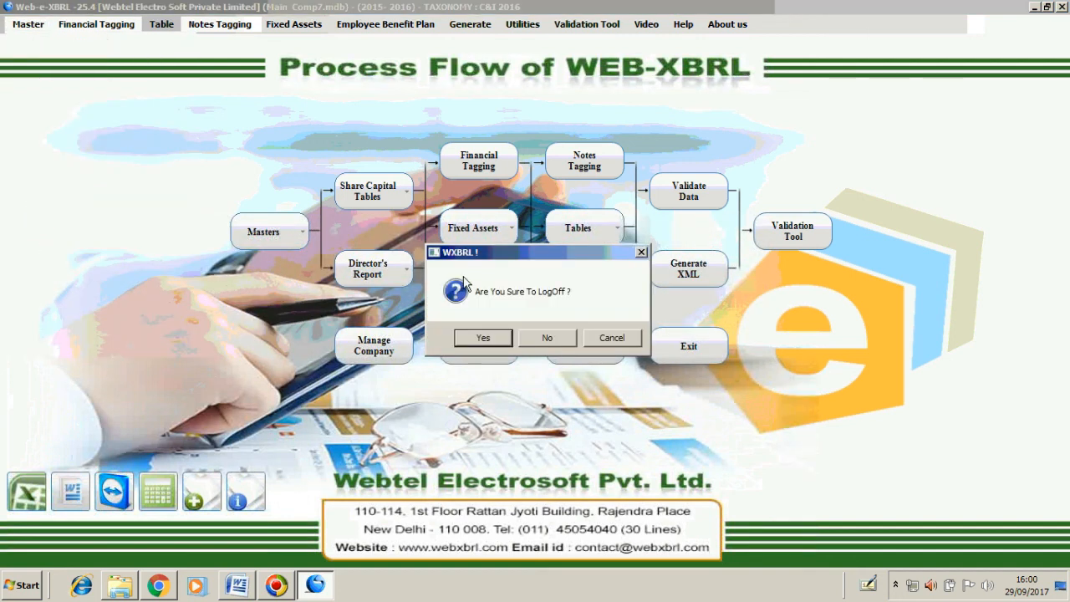
left_click(482, 337)
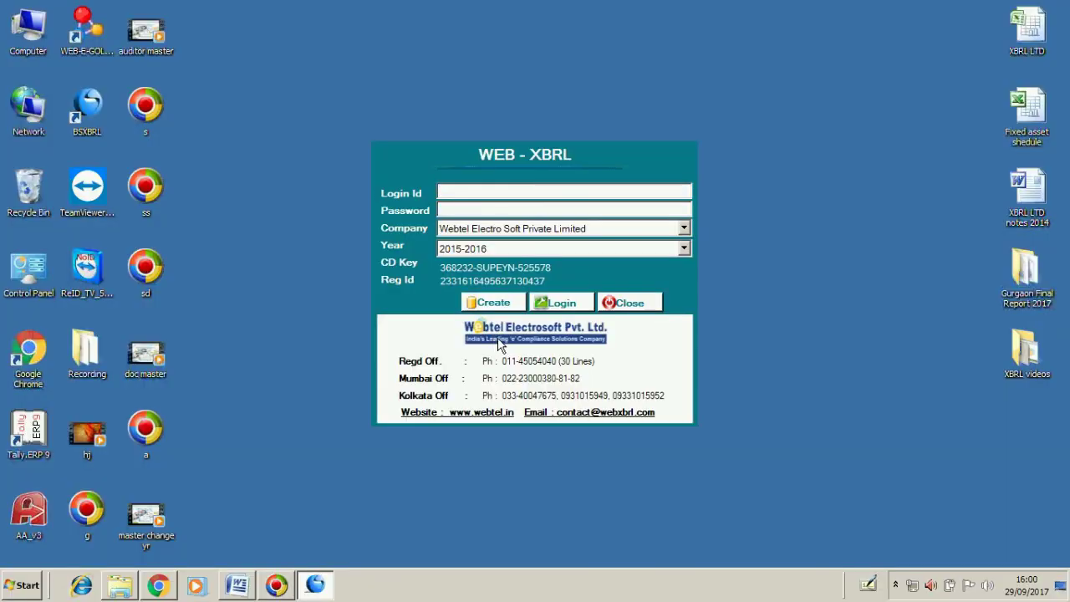